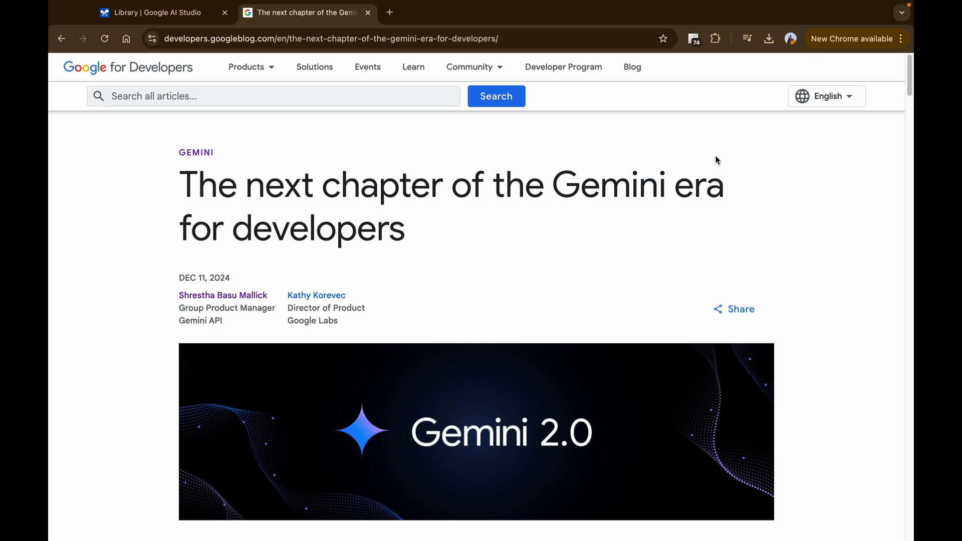
Scroll the Gemini 2.0 blog post down to the 'Build with Gemini 2.0 Flash' heading
scroll("down", 3)
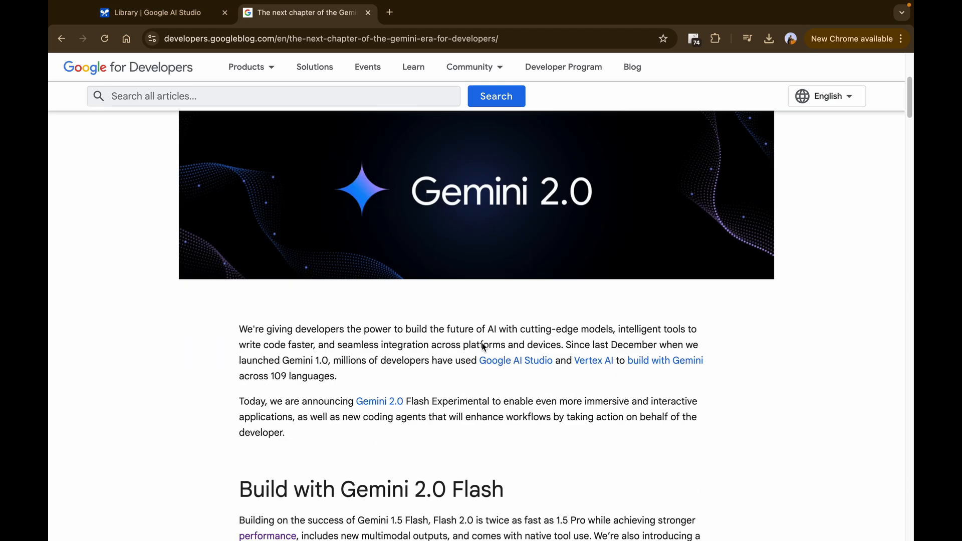
scroll("down", 3)
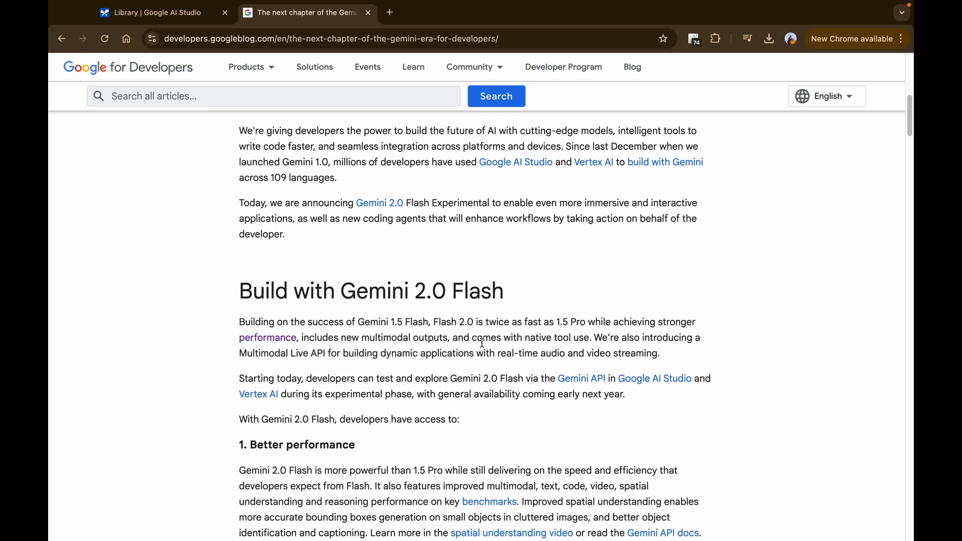
mouse_move(414, 30)
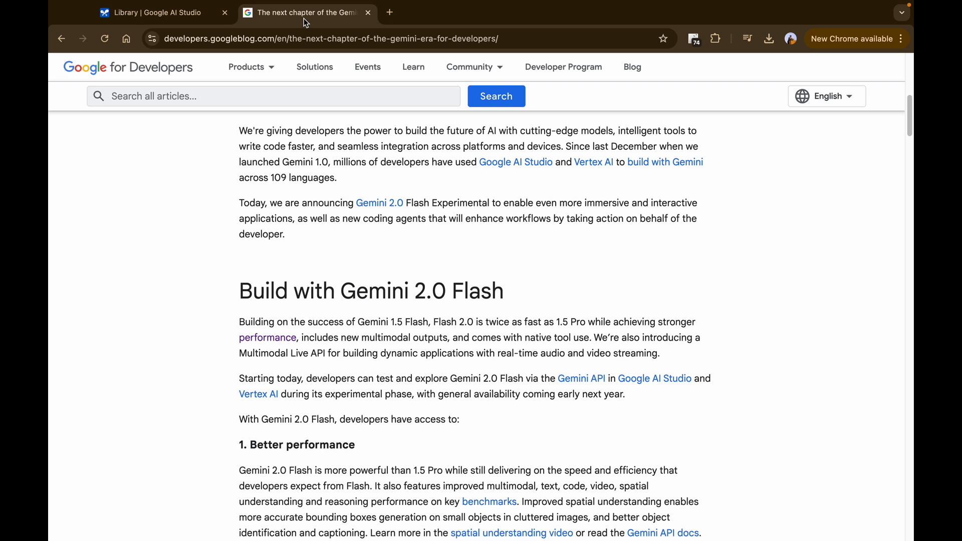
Switch to the 'Library | Google AI Studio' browser tab
left_click(156, 12)
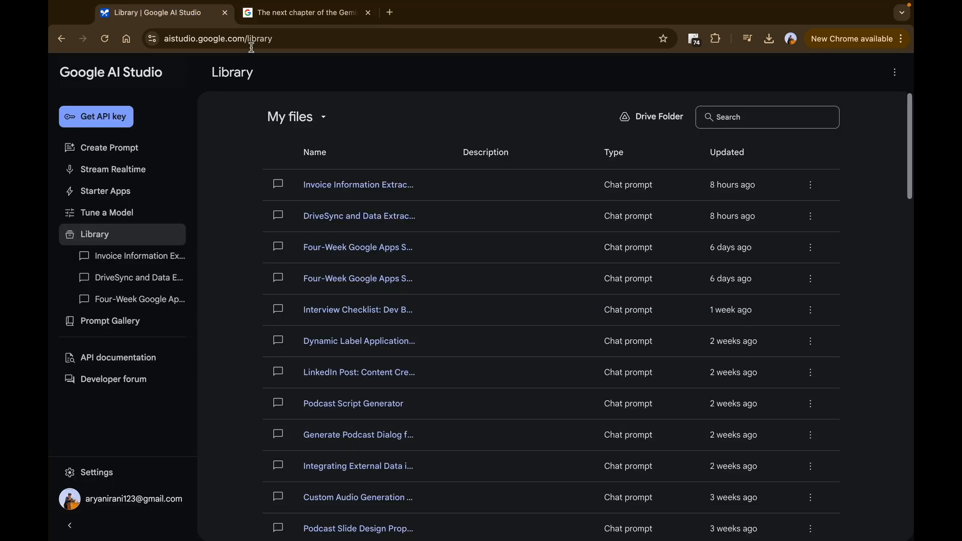
mouse_move(434, 108)
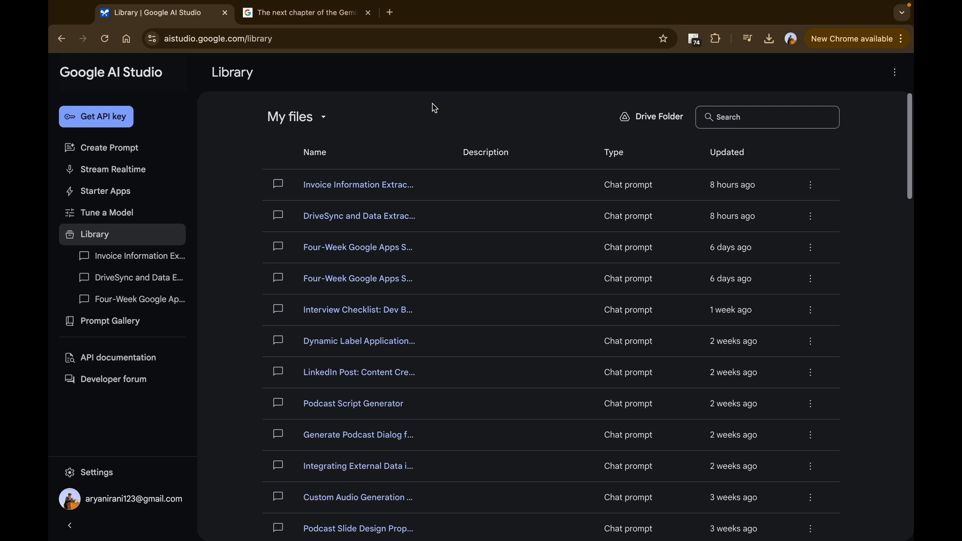
mouse_move(290, 117)
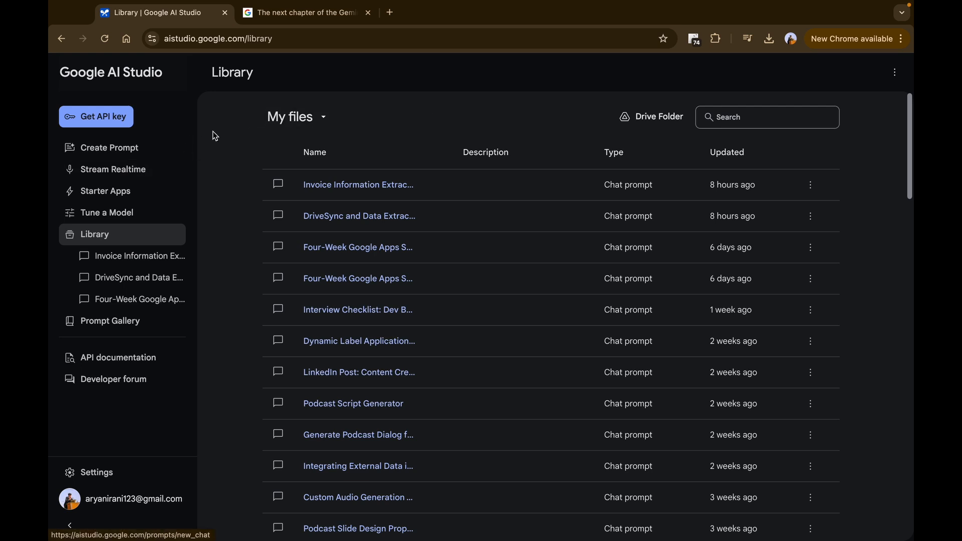
mouse_move(234, 129)
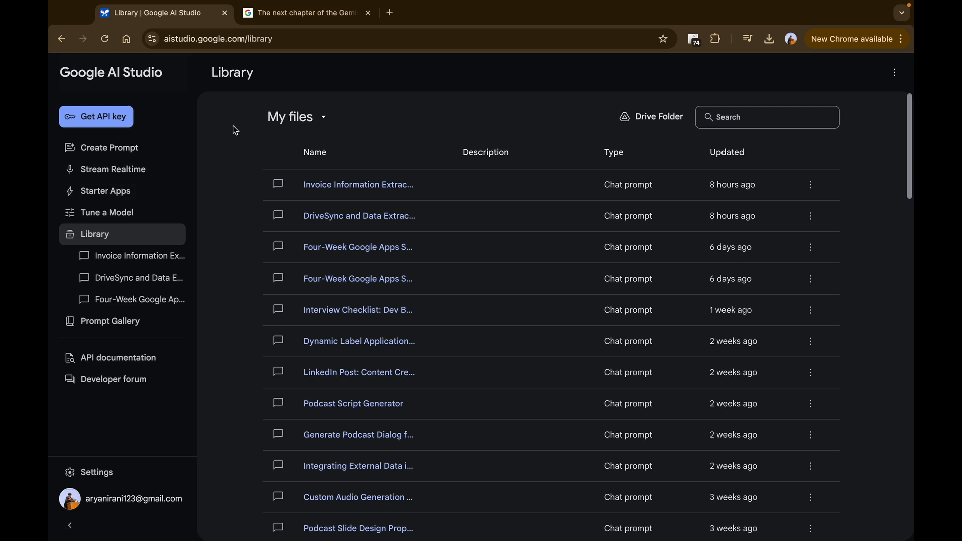
mouse_move(164, 147)
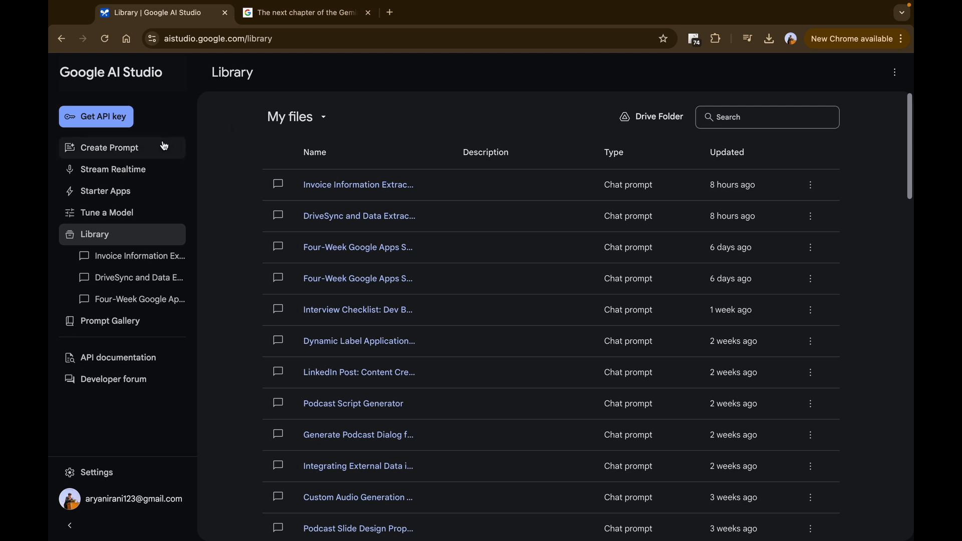
Create a new prompt on Gemini 2.0 Flash Experimental and enable Compare view
left_click(110, 147)
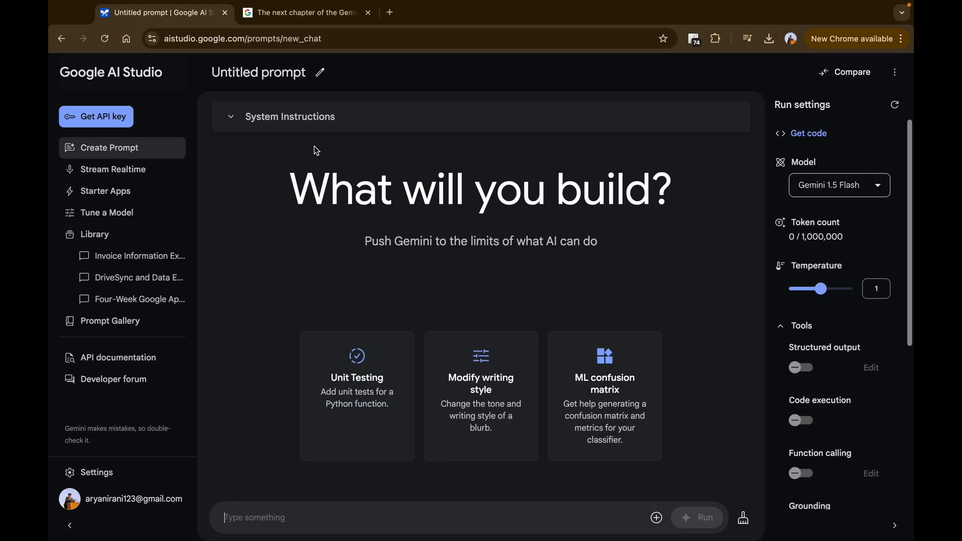
left_click(839, 185)
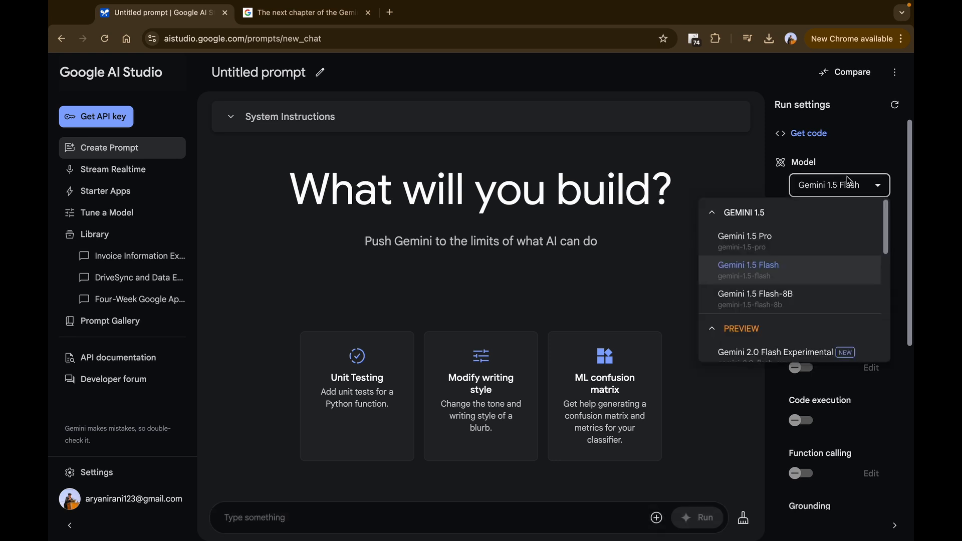
mouse_move(774, 302)
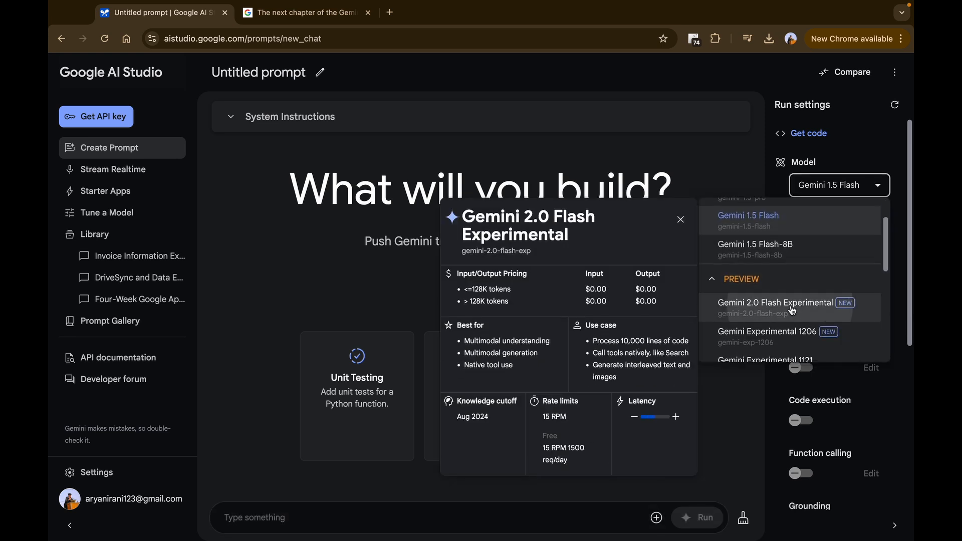
left_click(775, 302)
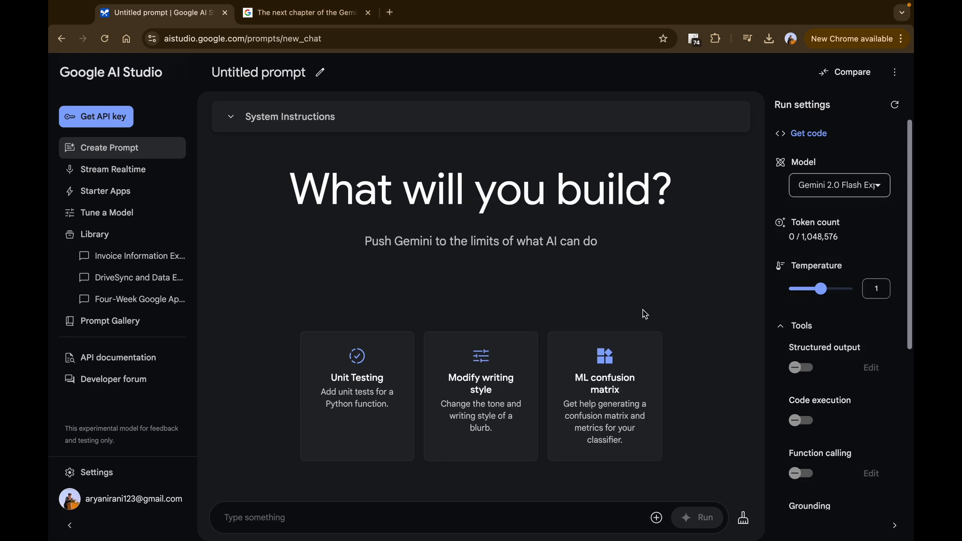
mouse_move(809, 134)
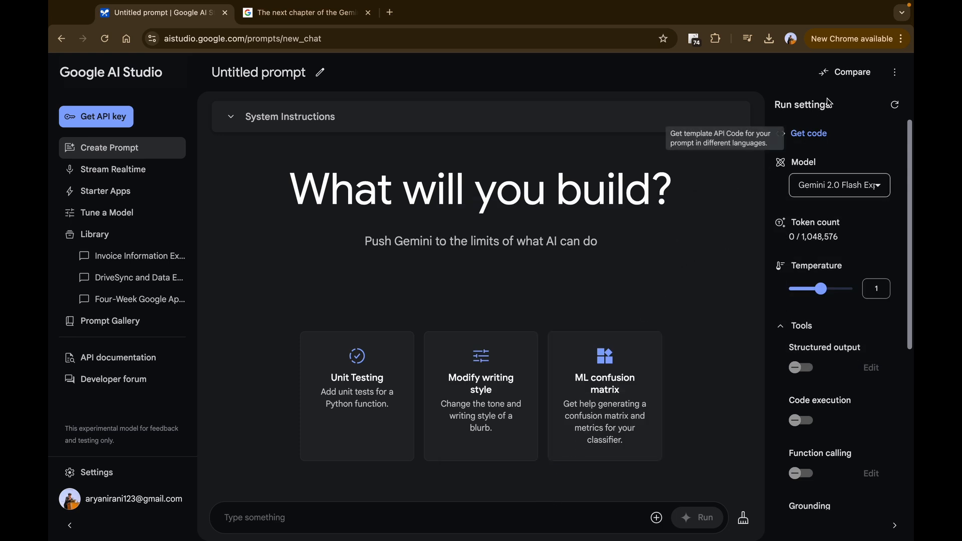
left_click(850, 72)
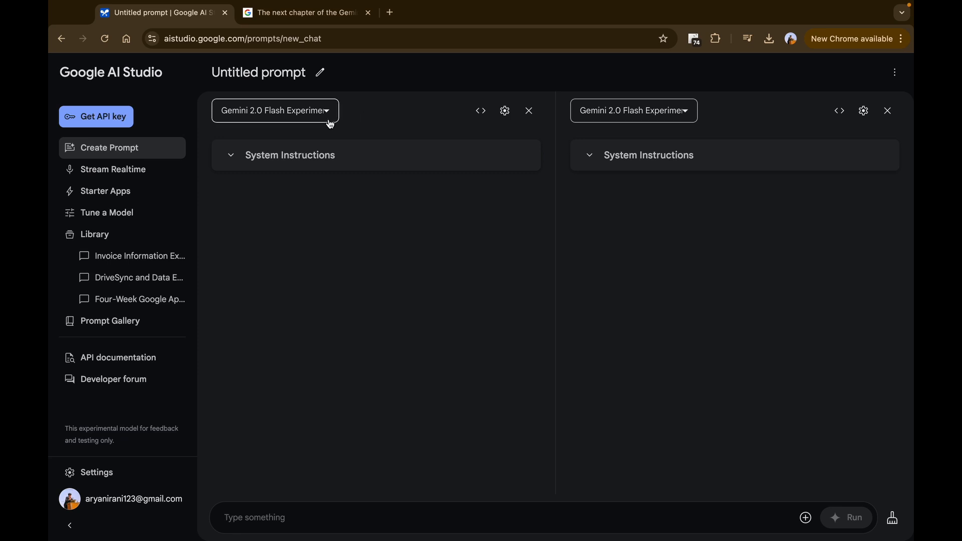
Set the left compare pane to Gemini 1.5 Flash and attach the landscape image
left_click(274, 110)
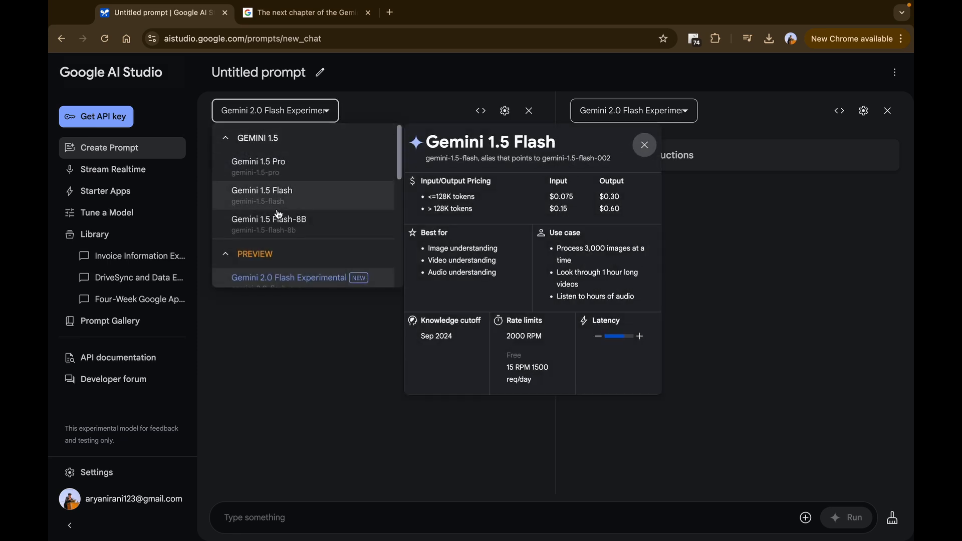
left_click(261, 191)
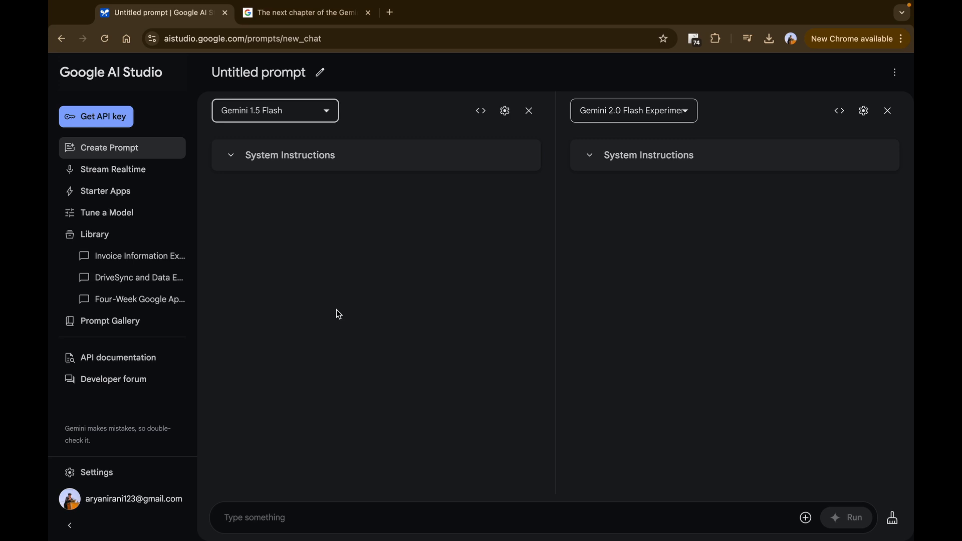
mouse_move(651, 311)
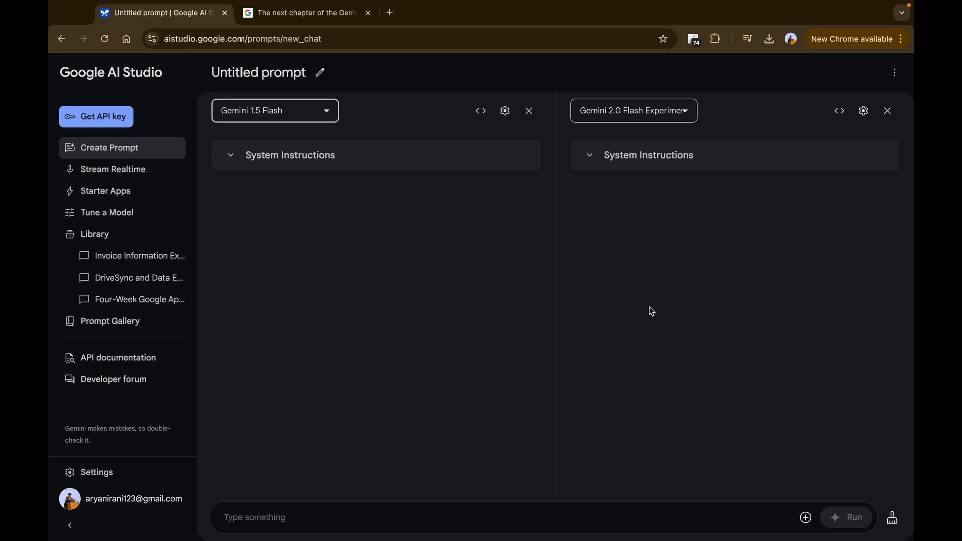
left_click(805, 517)
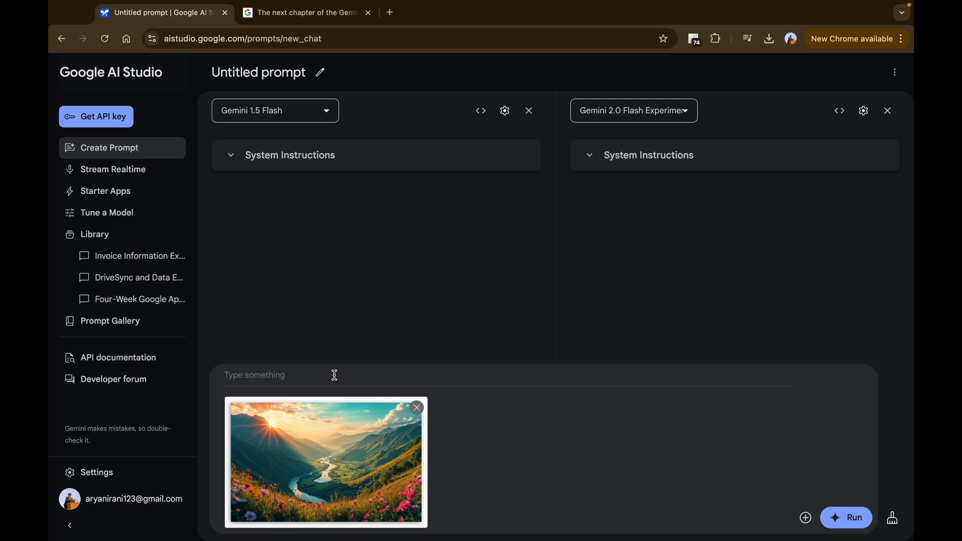
Run 'Describe the image in detail.' on both models and review both responses
type("Describ")
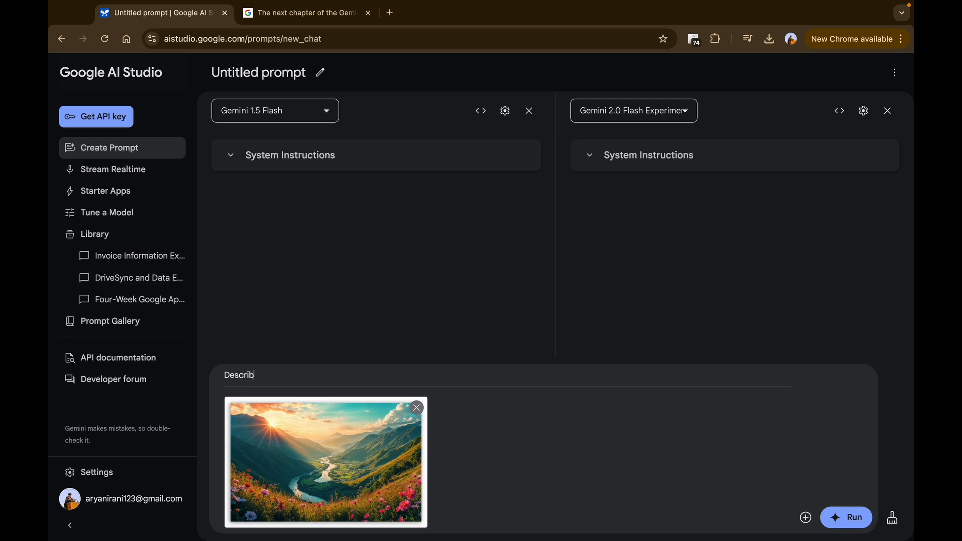
type("e the image in")
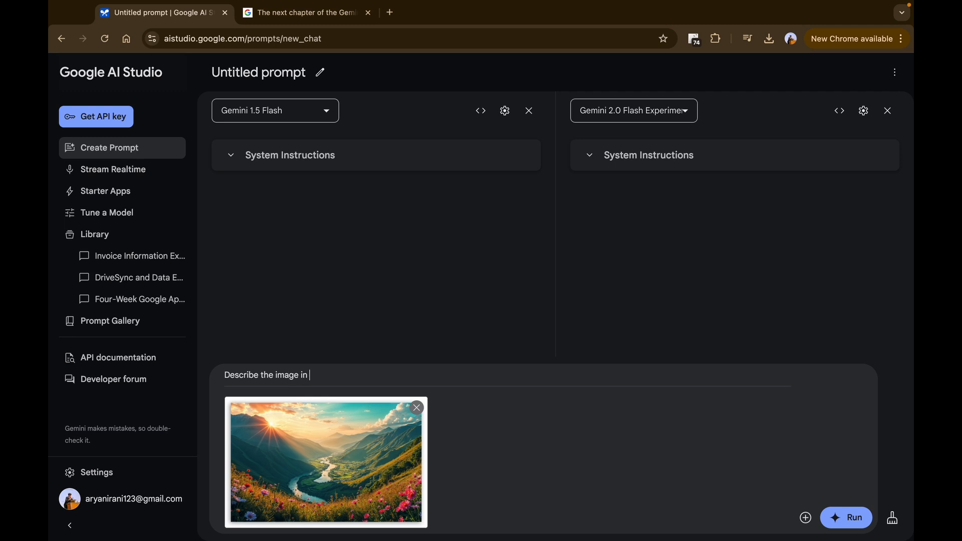
type("detail.")
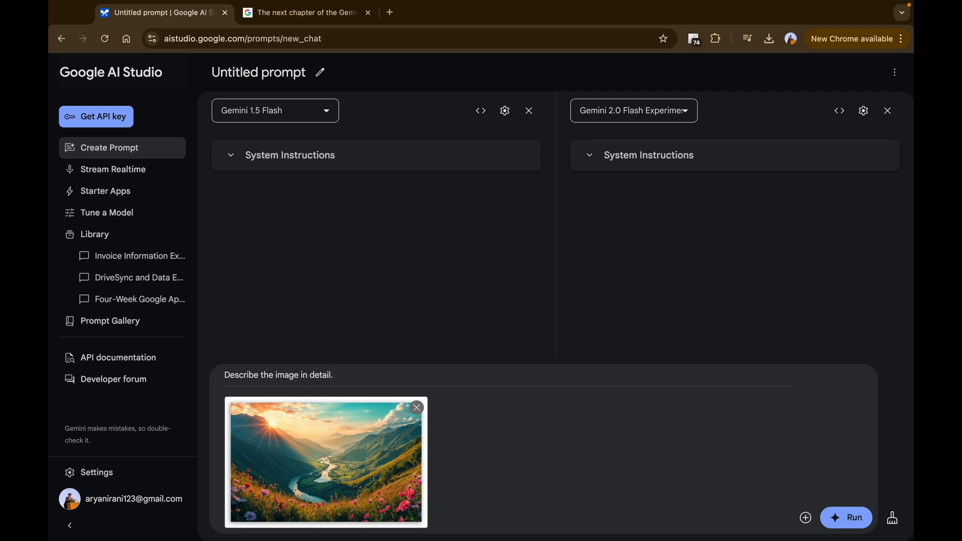
left_click(847, 517)
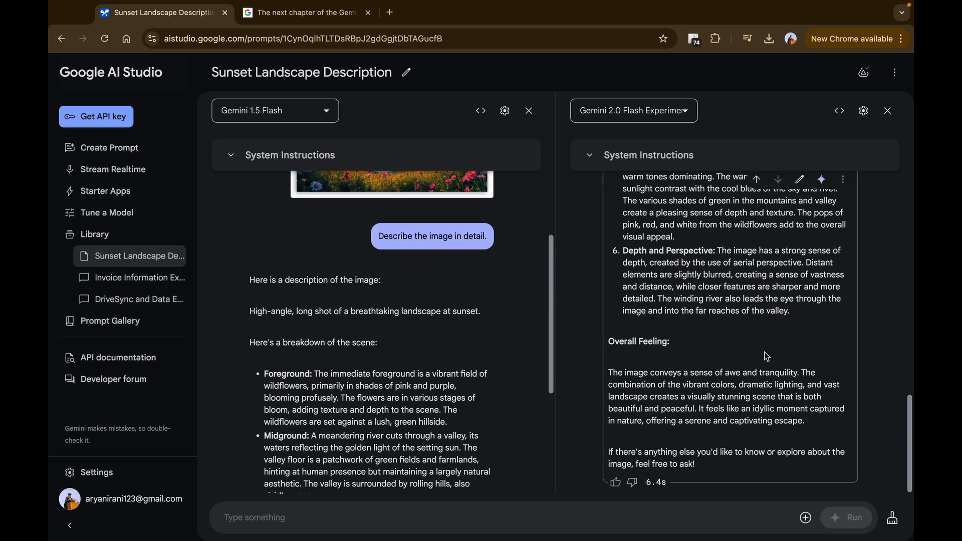
mouse_move(693, 289)
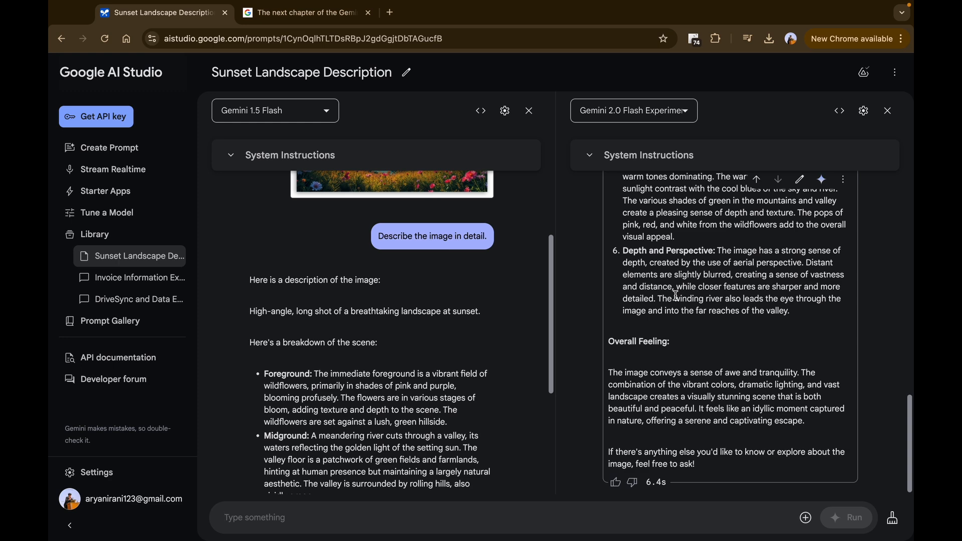
scroll("up", 3)
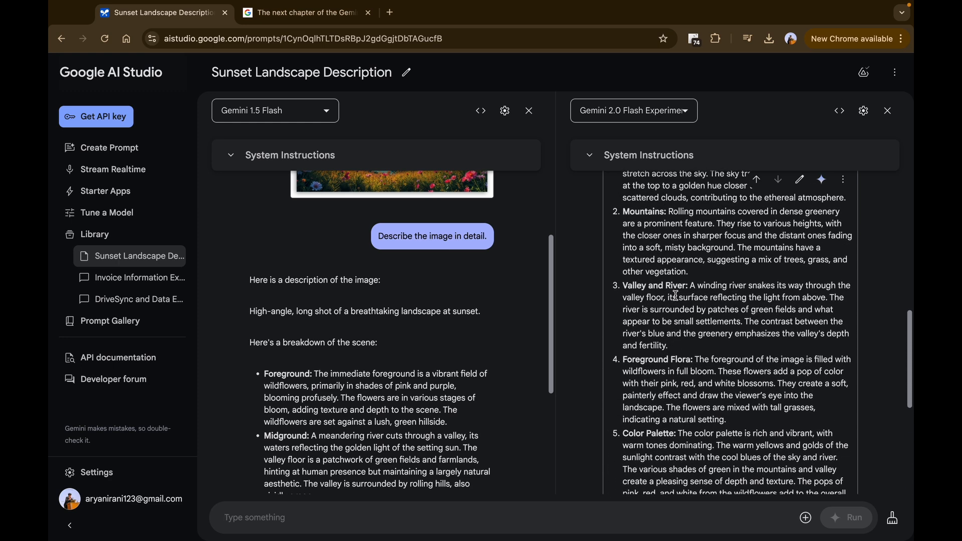
scroll("down", 3)
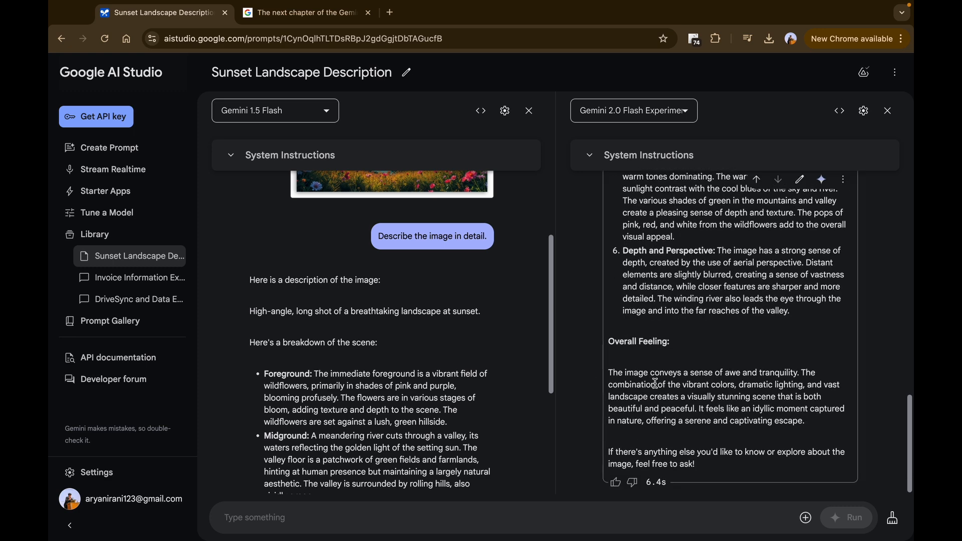
scroll("up", 3)
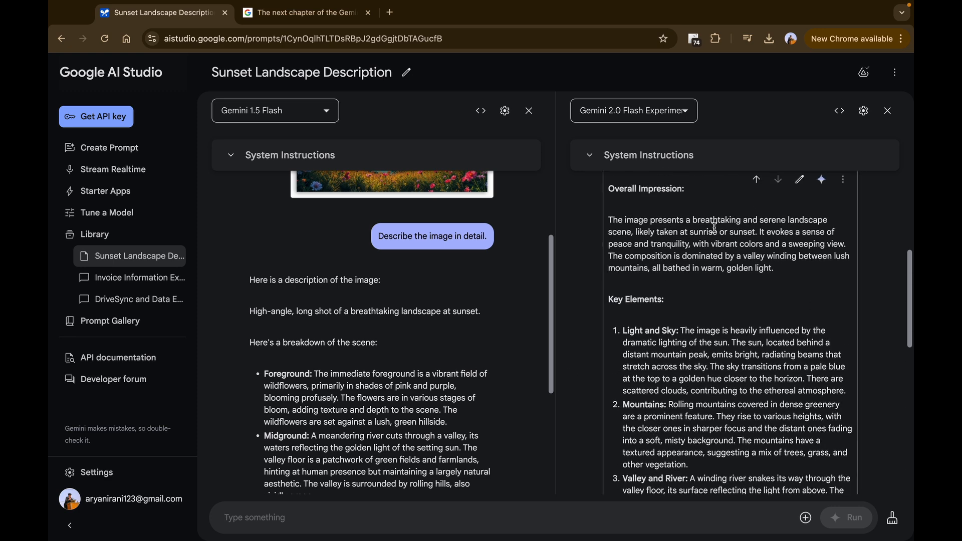
scroll("up", 3)
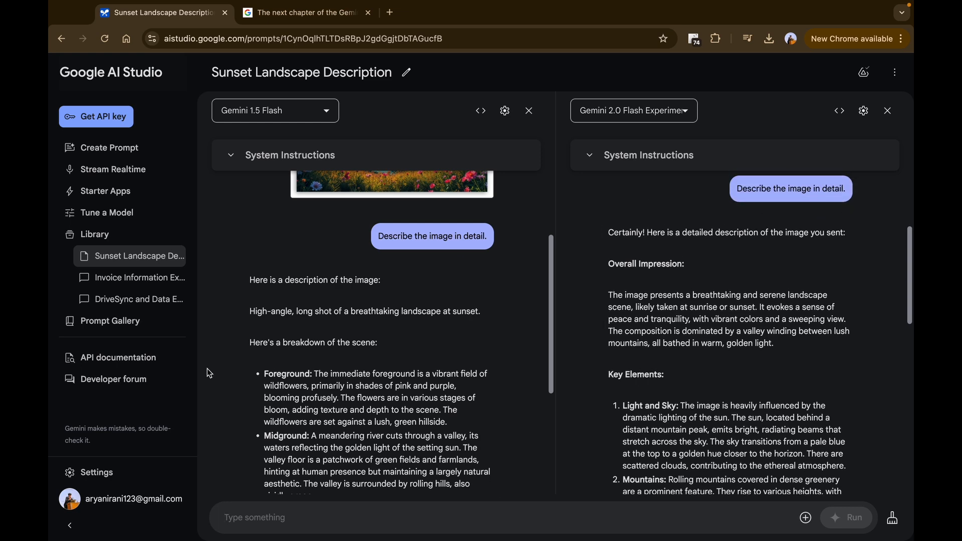
scroll("down", 3)
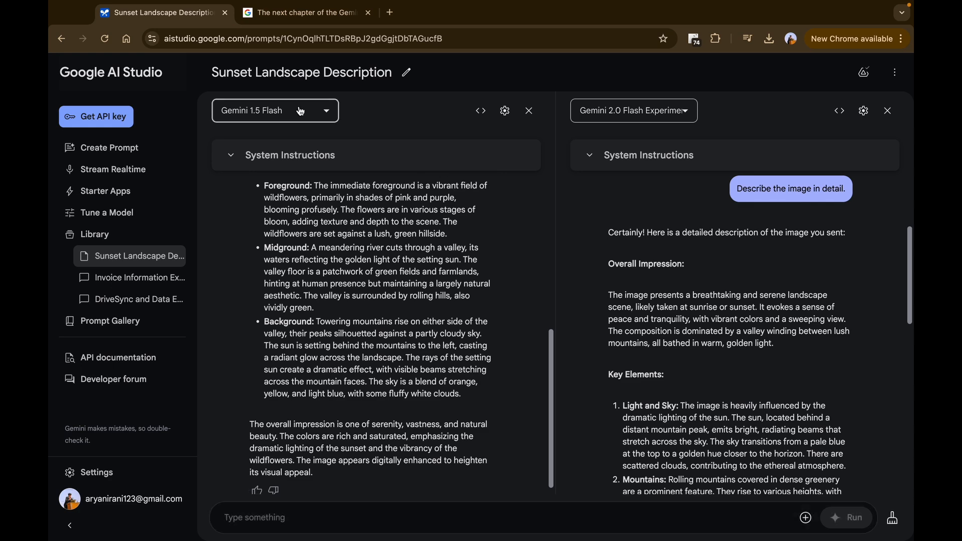
Switch the left pane to Gemini 1.5 Pro, rerun the describe prompt, and review responses
left_click(275, 111)
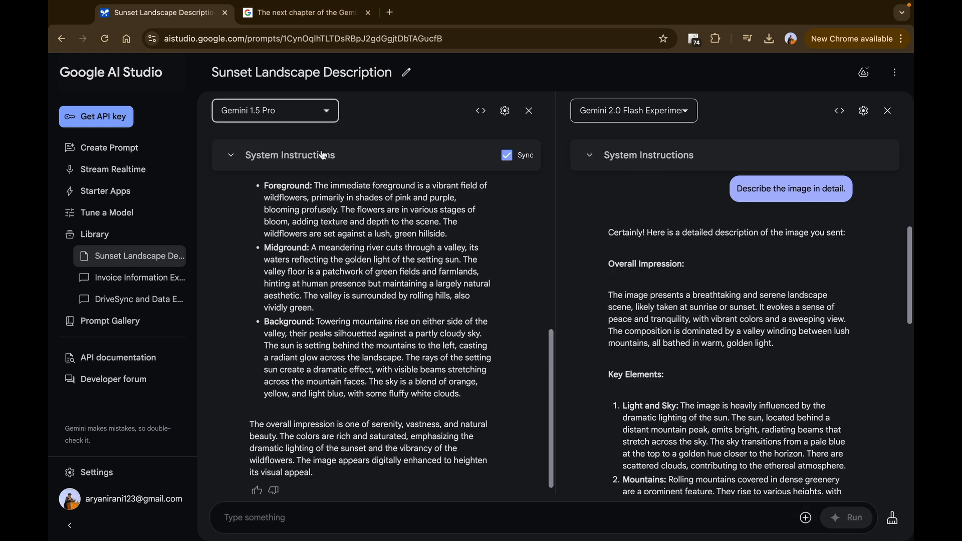
left_click(485, 180)
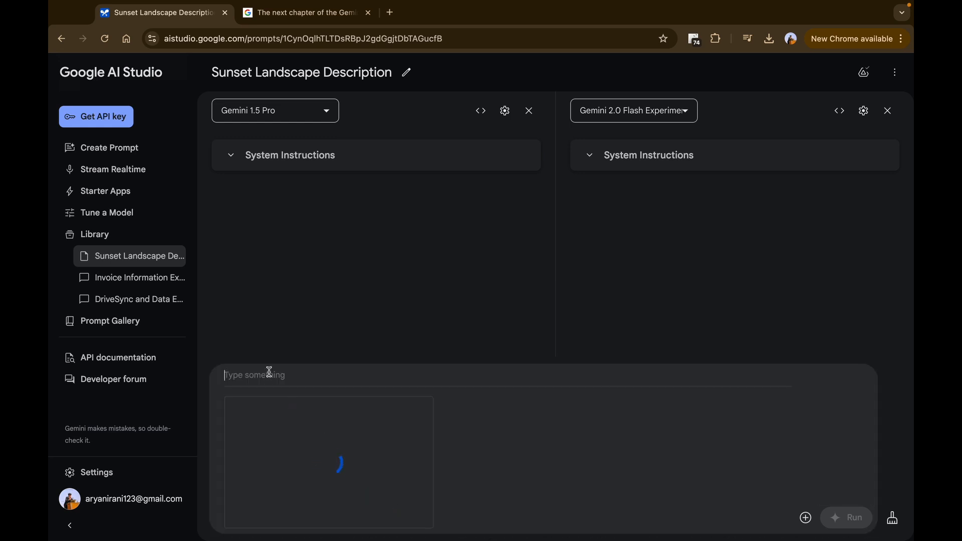
type("Describe the image in")
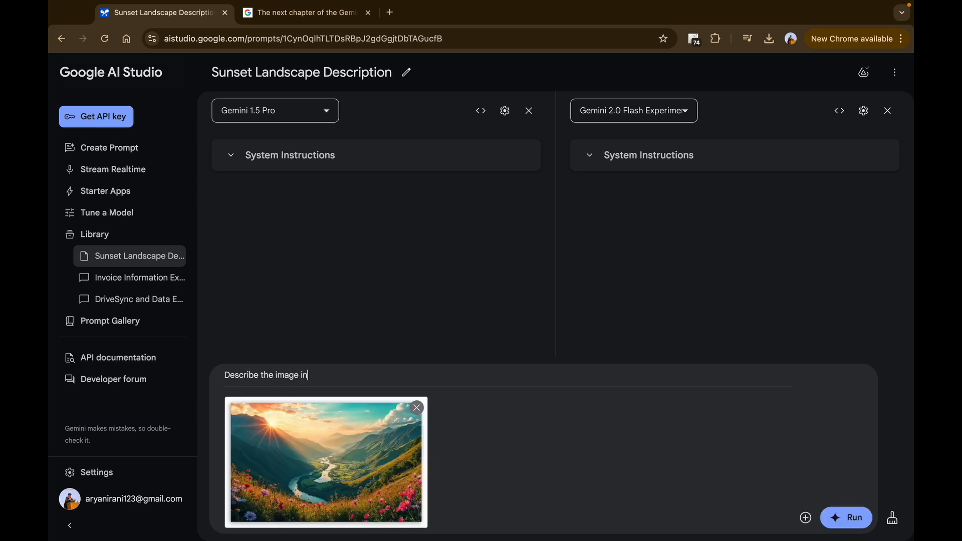
left_click(850, 517)
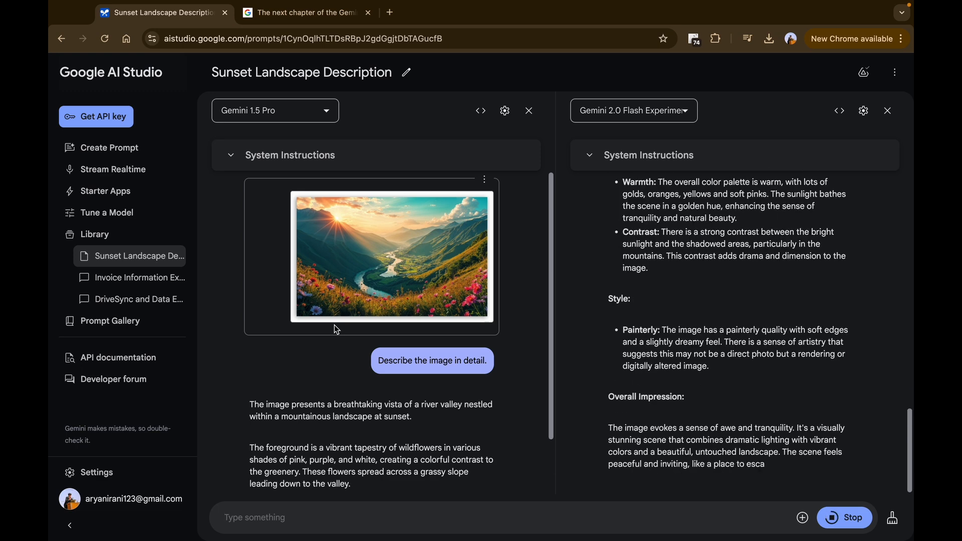
scroll("down", 3)
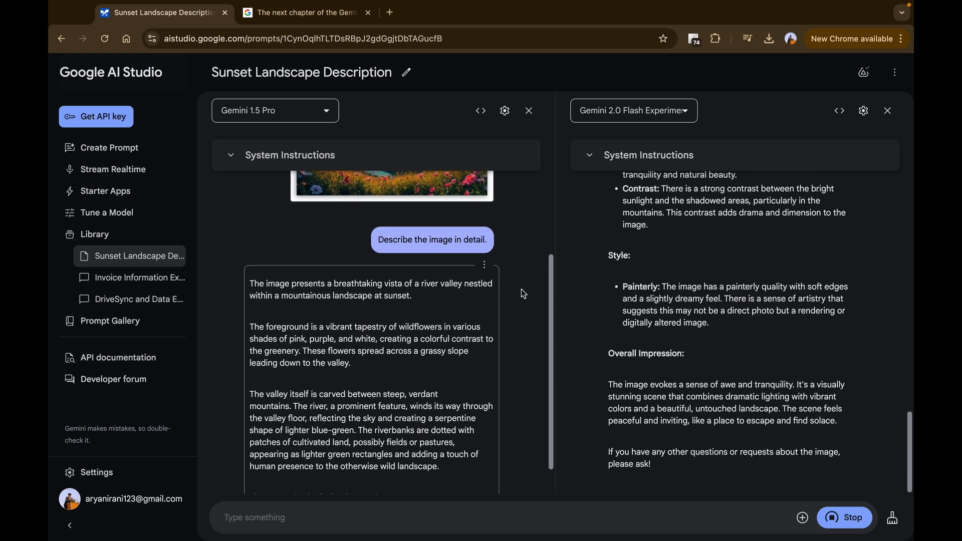
scroll("down", 3)
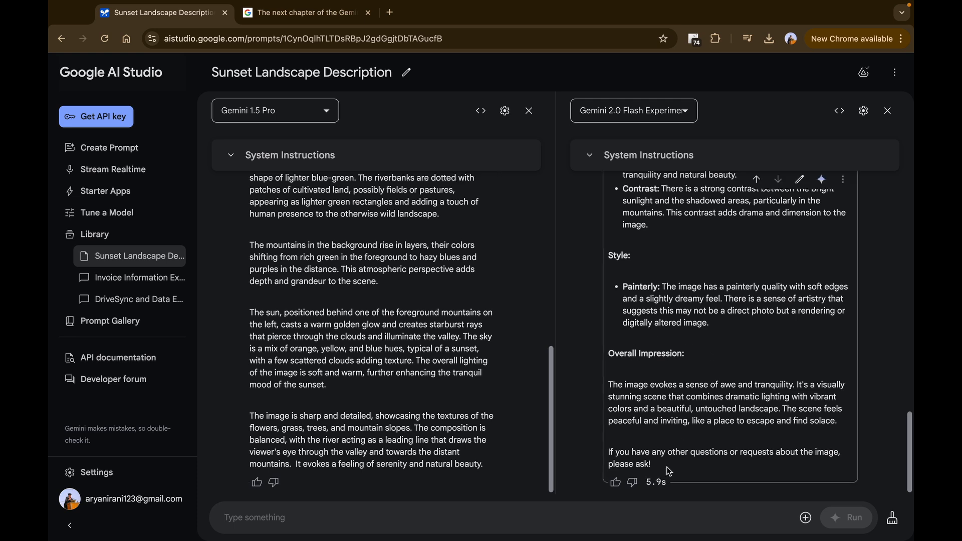
mouse_move(661, 366)
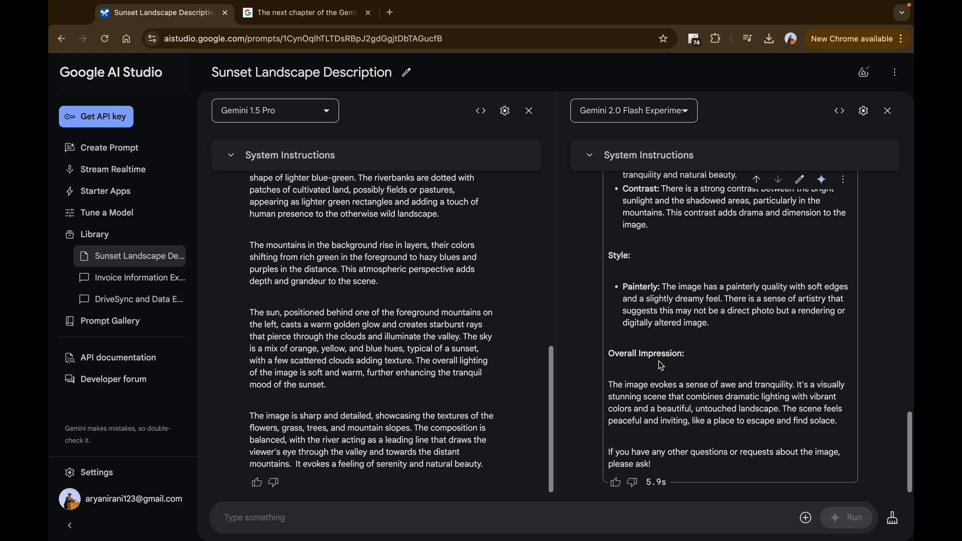
mouse_move(173, 158)
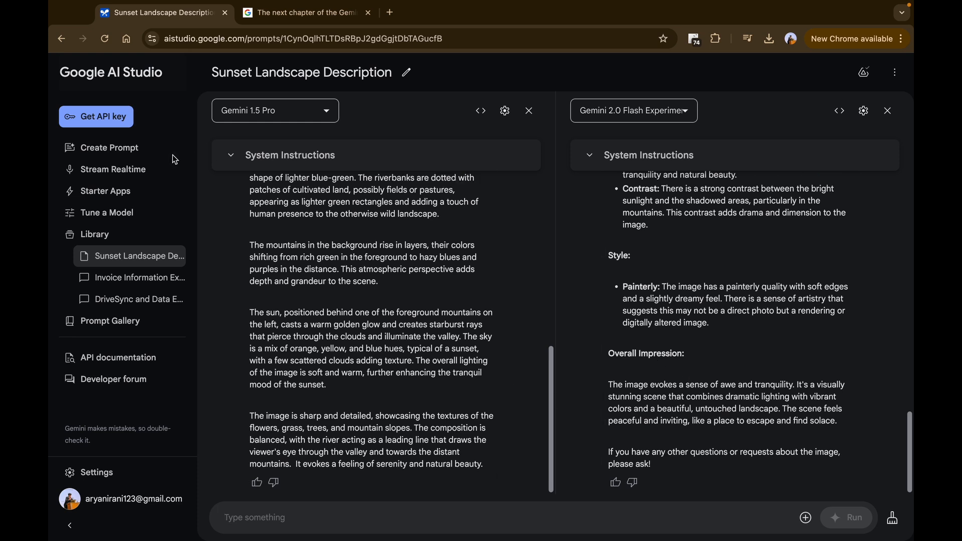
mouse_move(148, 178)
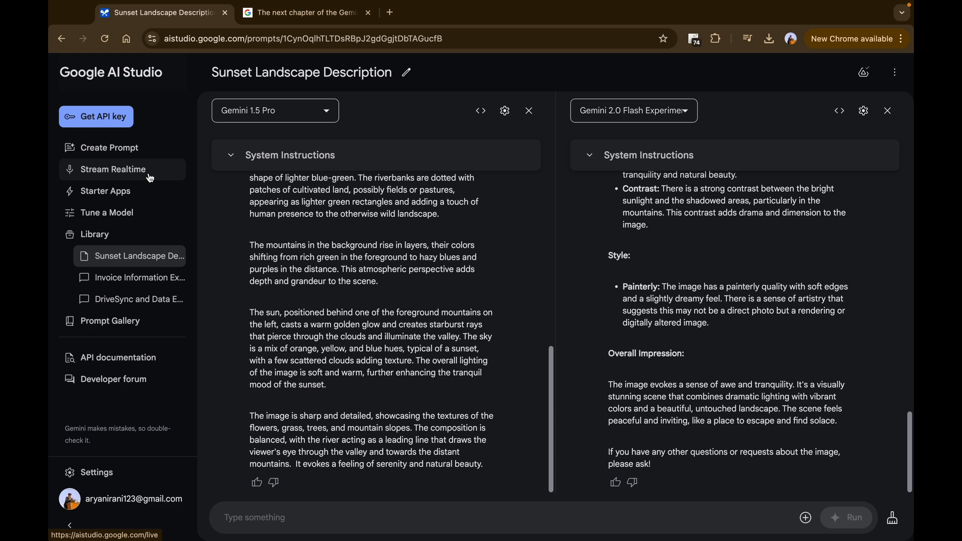
Open Stream Realtime, keep Audio as output format, and check the Tools toggles
left_click(112, 170)
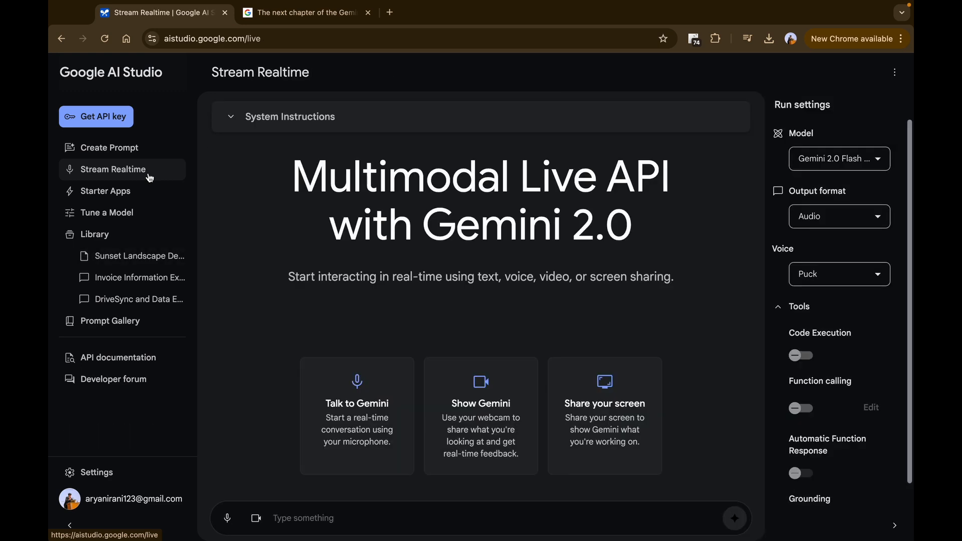
mouse_move(395, 164)
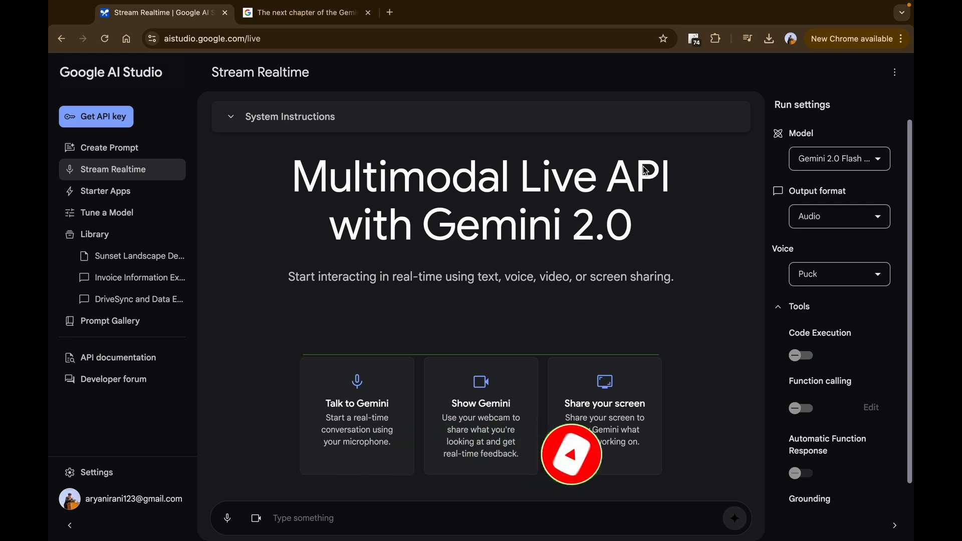
mouse_move(839, 159)
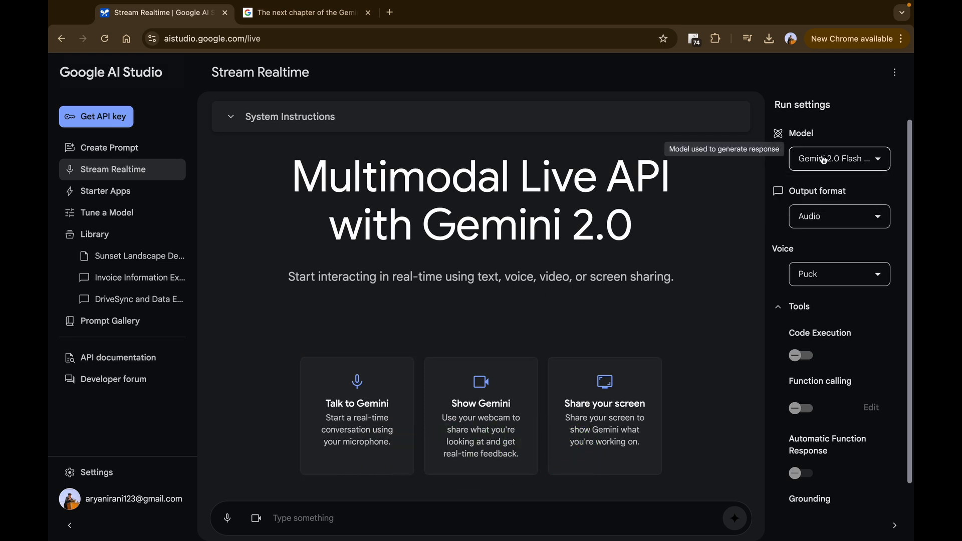
left_click(838, 216)
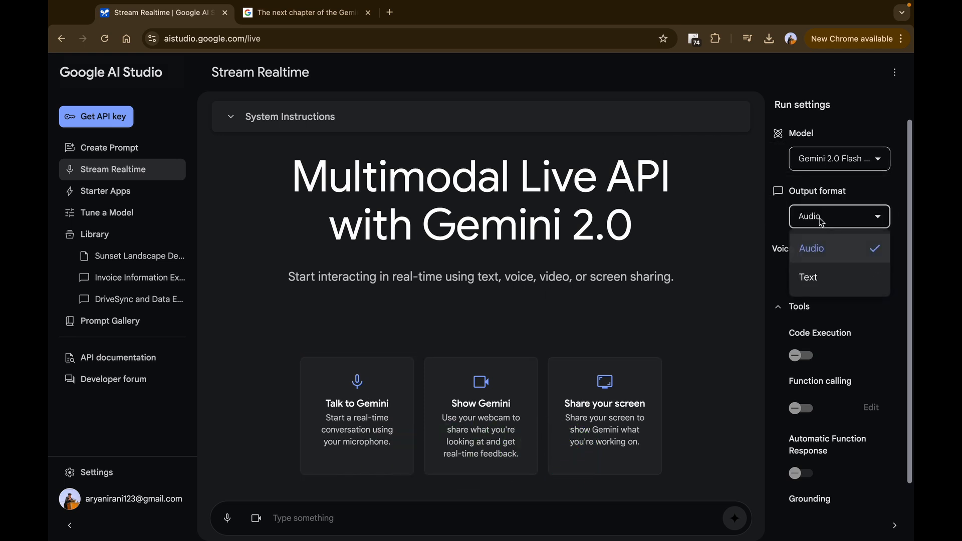
left_click(811, 248)
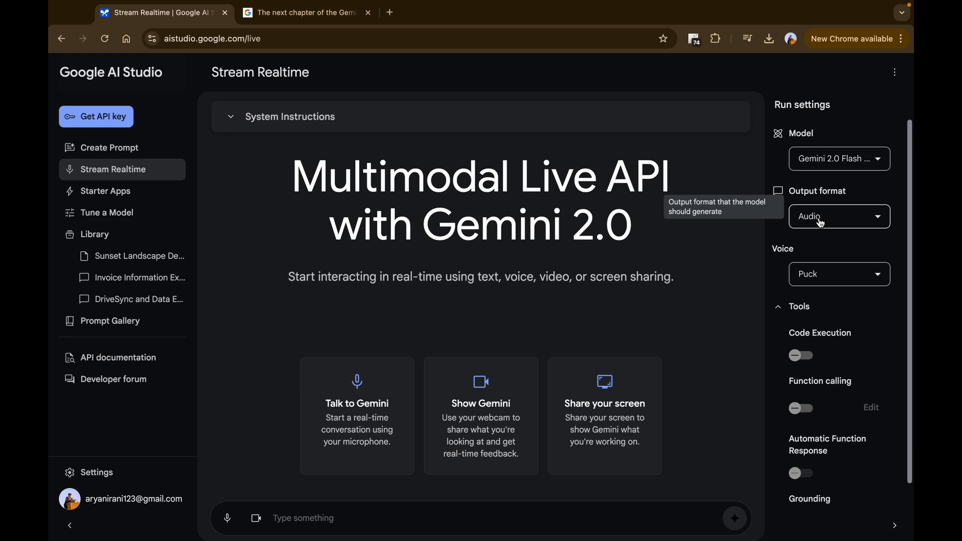
left_click(839, 274)
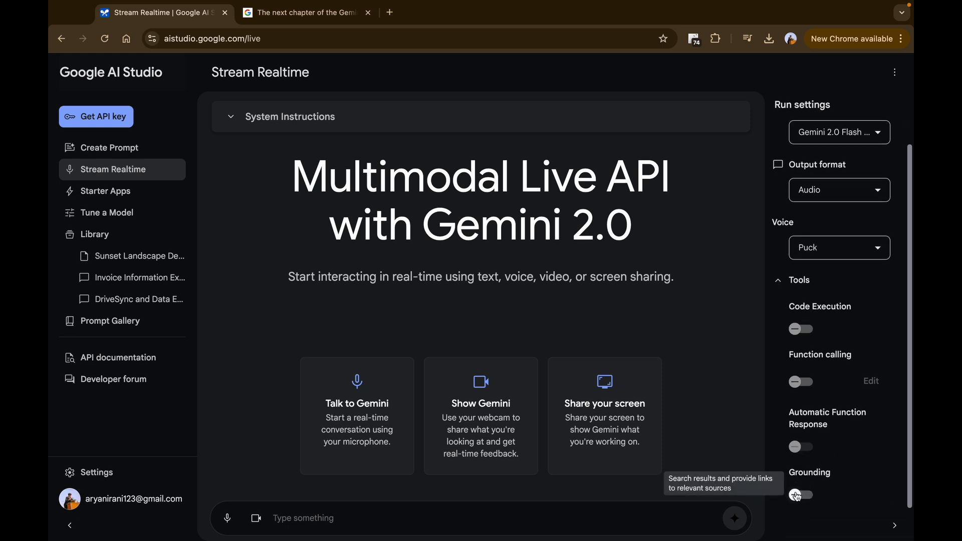
scroll("up", 3)
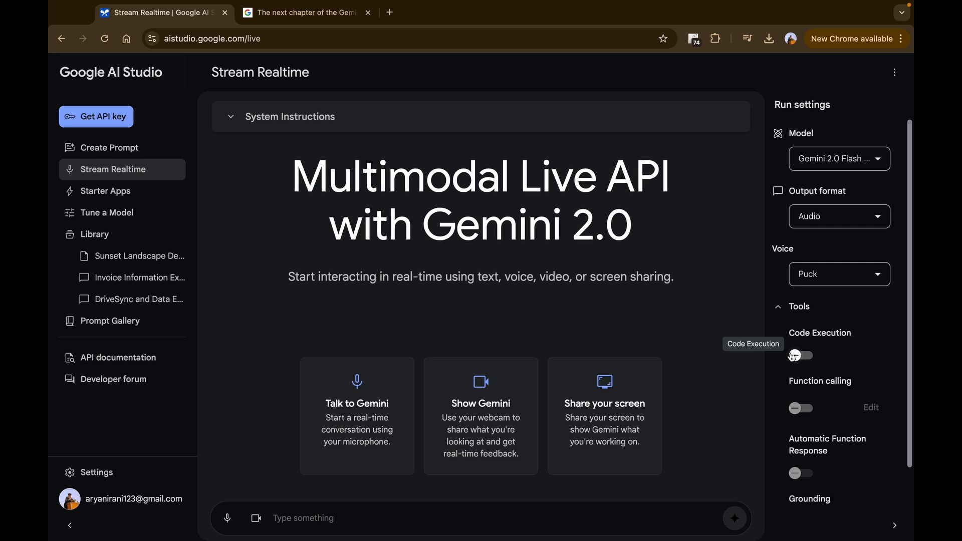
left_click(839, 274)
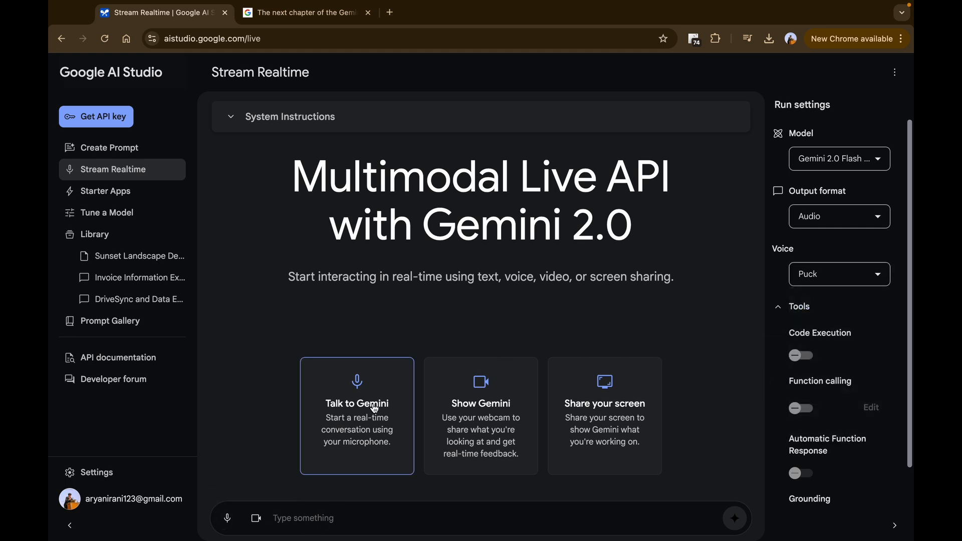
Talk with Gemini by voice about Gemini 1.5 Pro, then stop recording
left_click(356, 415)
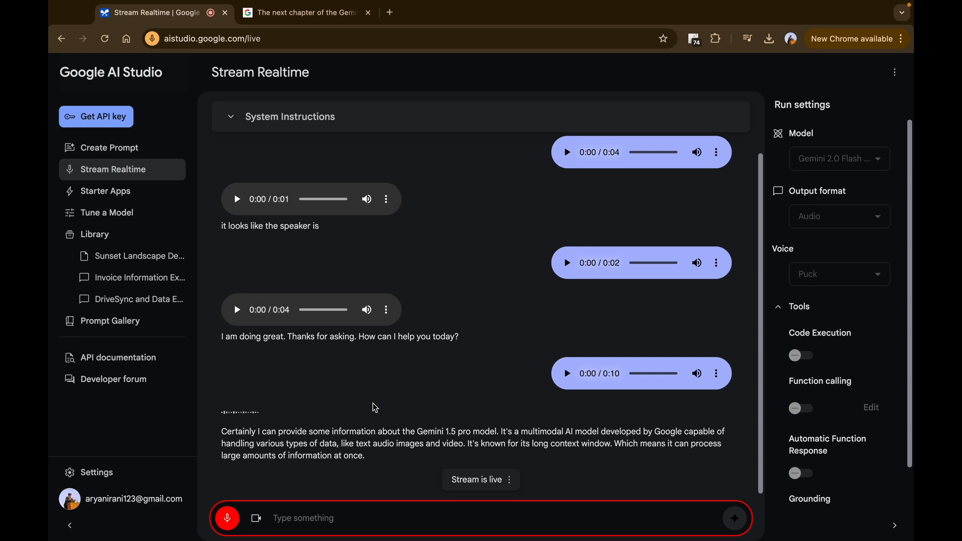
scroll("down", 3)
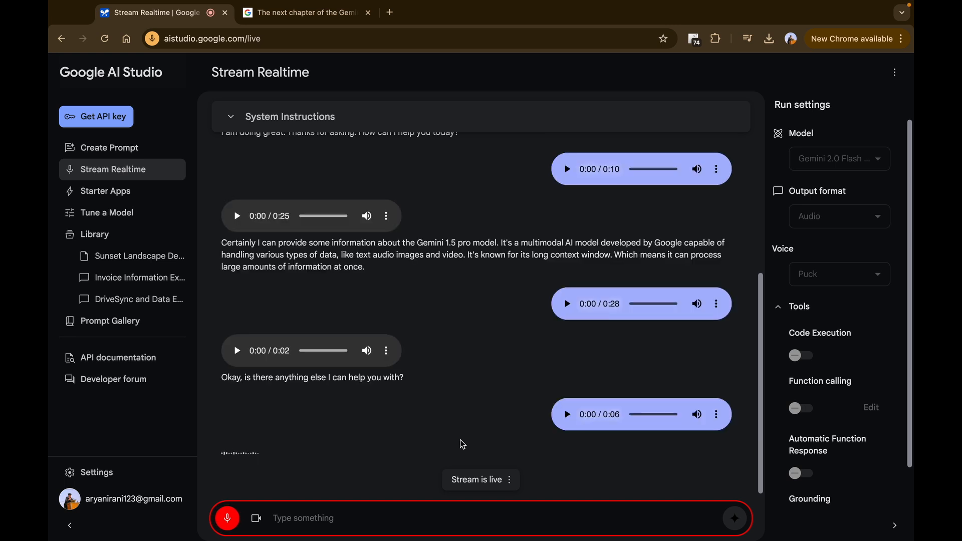
scroll("down", 3)
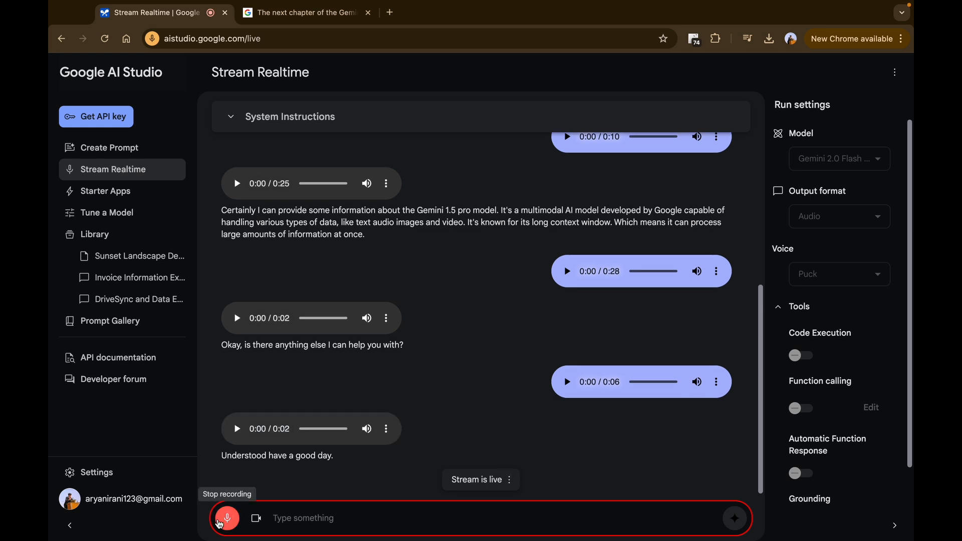
left_click(226, 518)
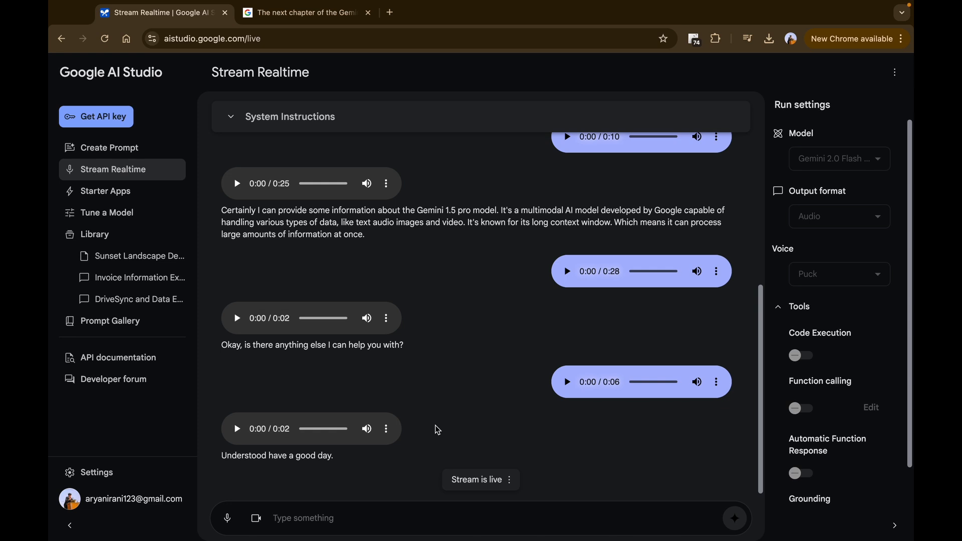
mouse_move(850, 279)
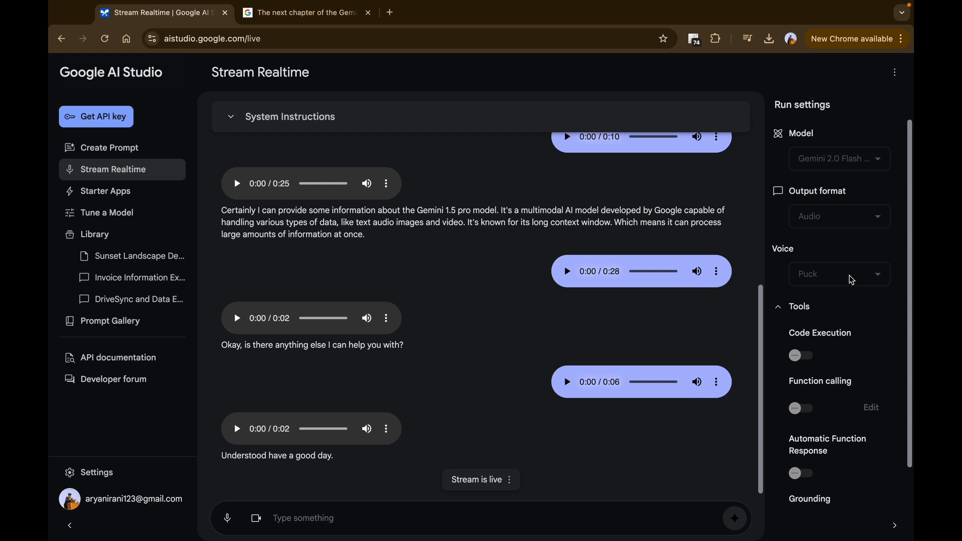
scroll("up", 3)
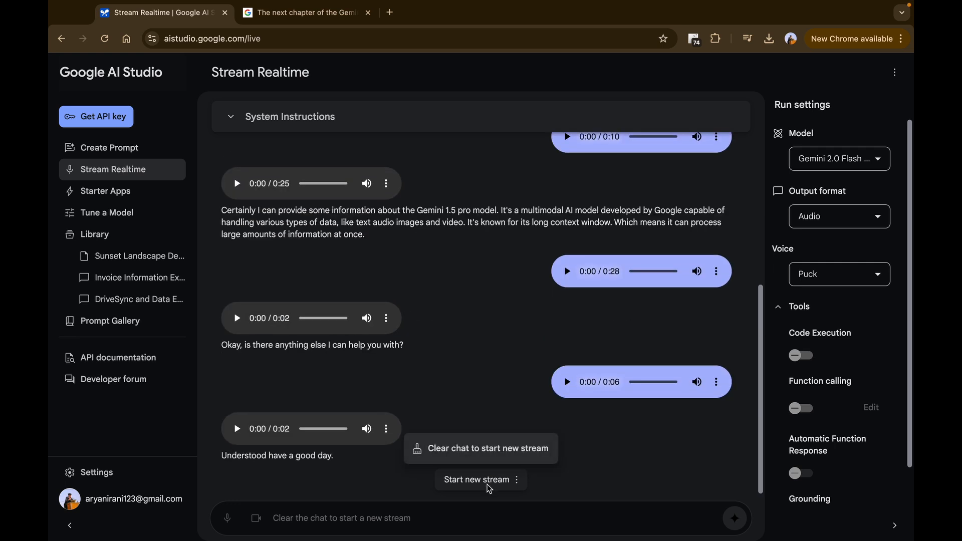
Clear the voice chat and start a new 'Show Gemini' webcam stream
left_click(481, 448)
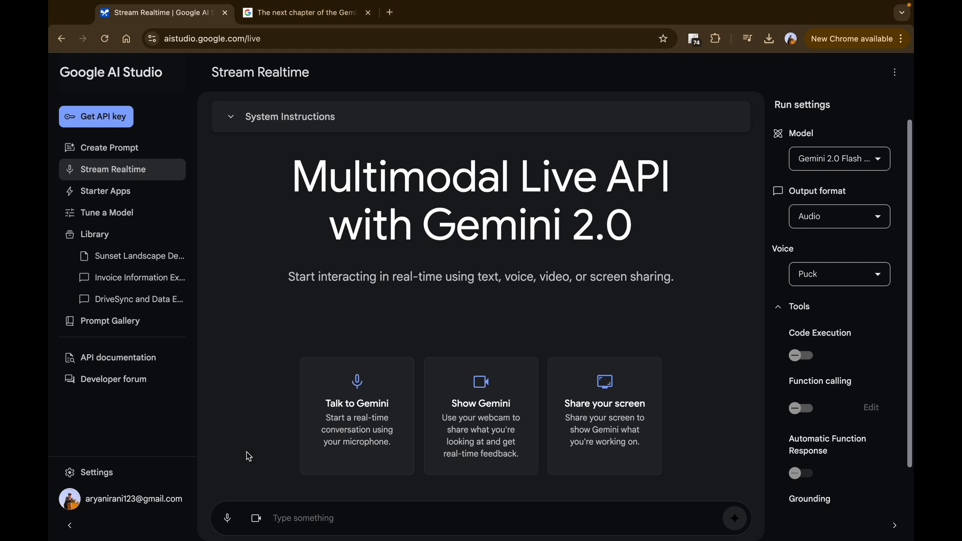
left_click(480, 415)
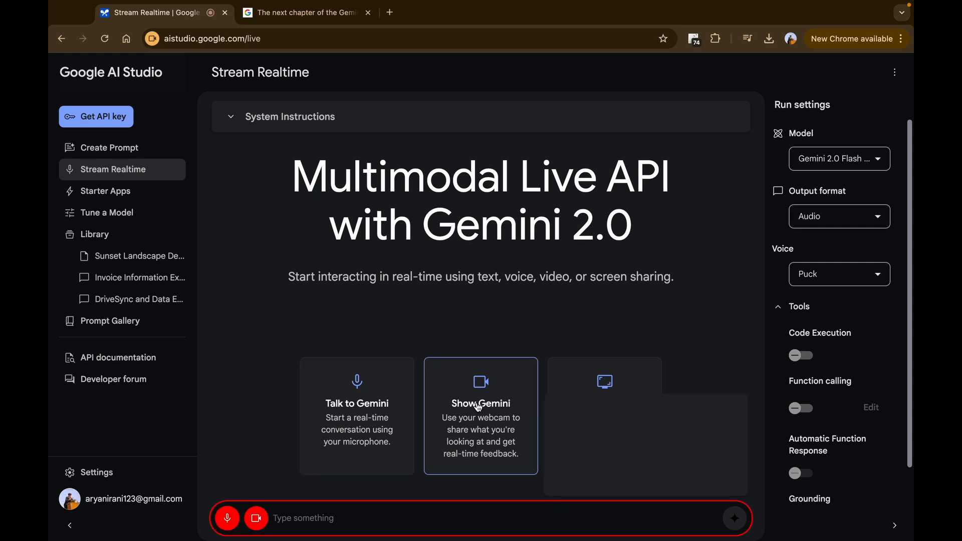
Show Gemini the handwritten notebook question on webcam and toggle the microphone
left_click(480, 416)
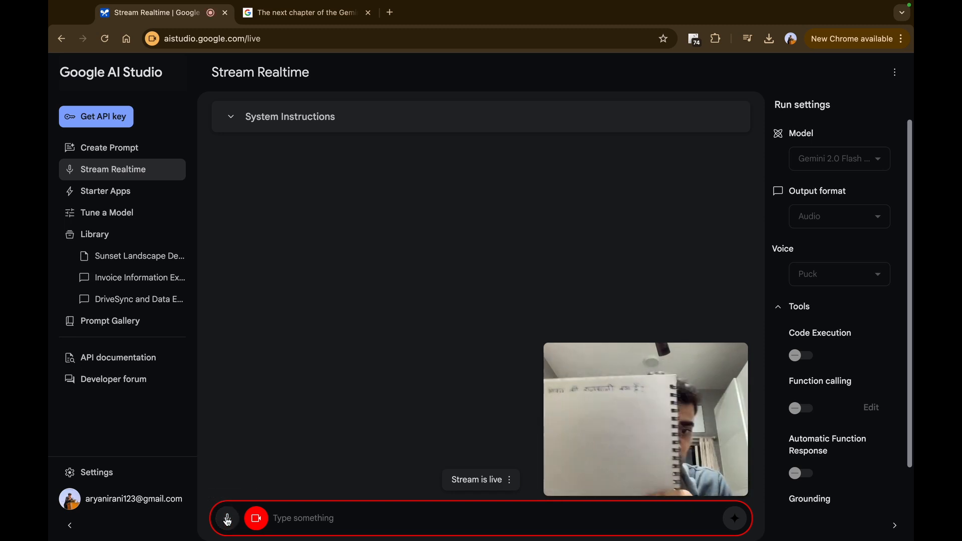
left_click(227, 518)
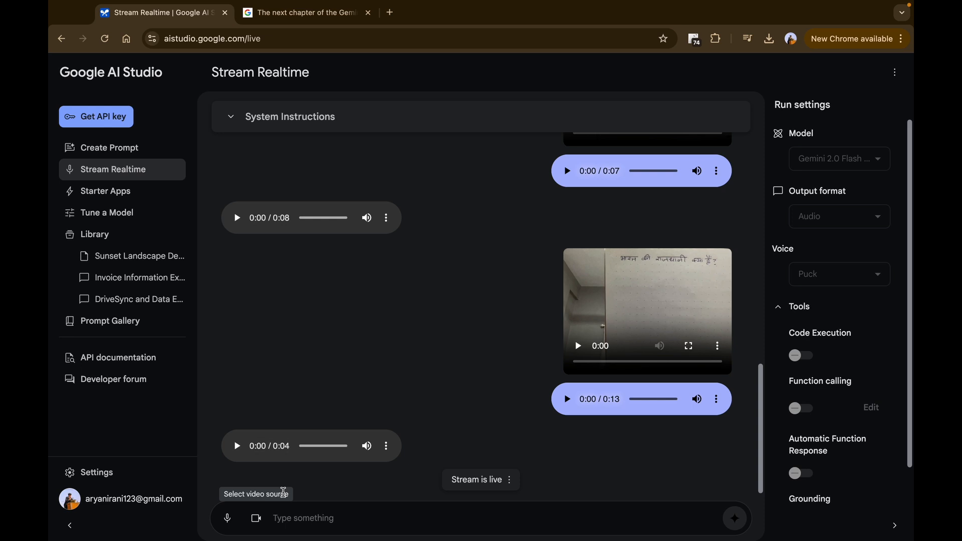
mouse_move(257, 514)
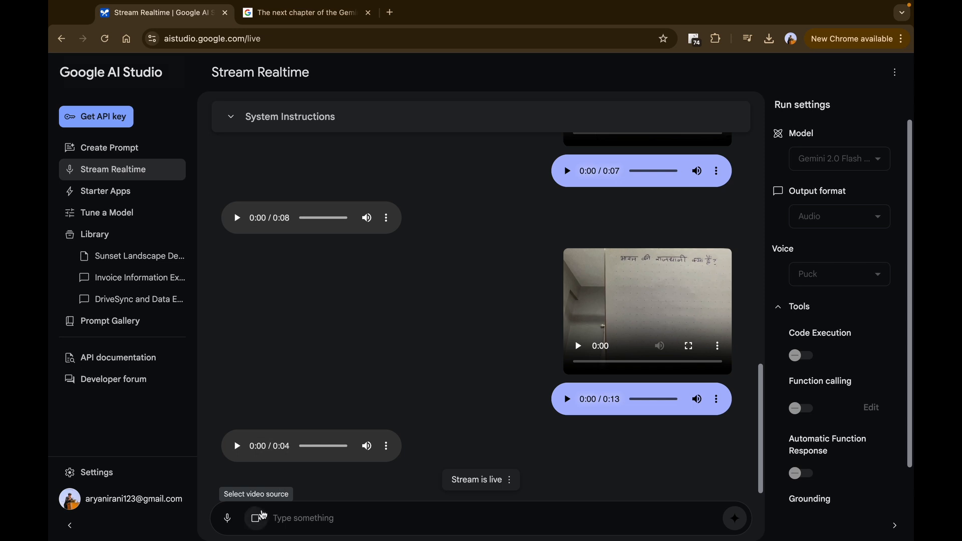
Stream the triangle sketch on webcam, get the Pythagorean theorem hint, then stop streaming
left_click(256, 517)
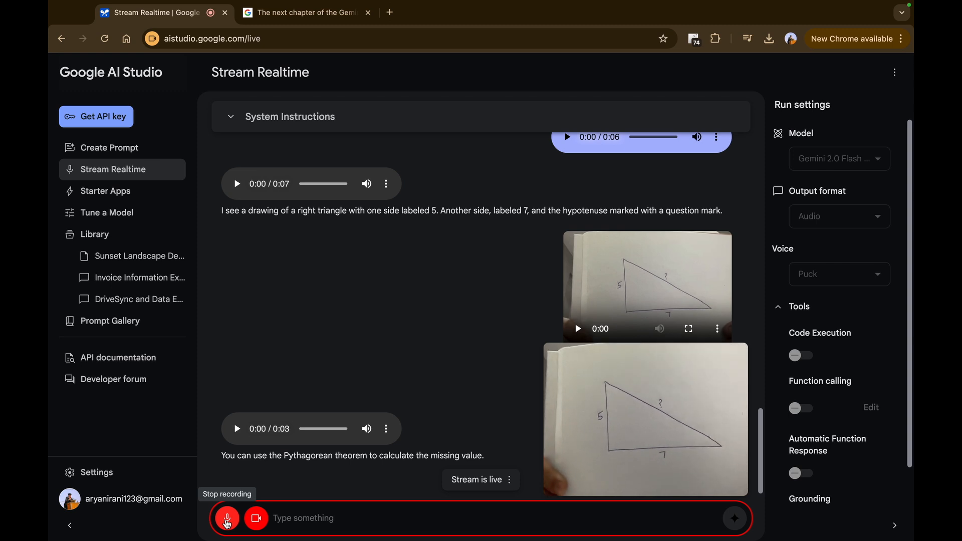
scroll("down", 3)
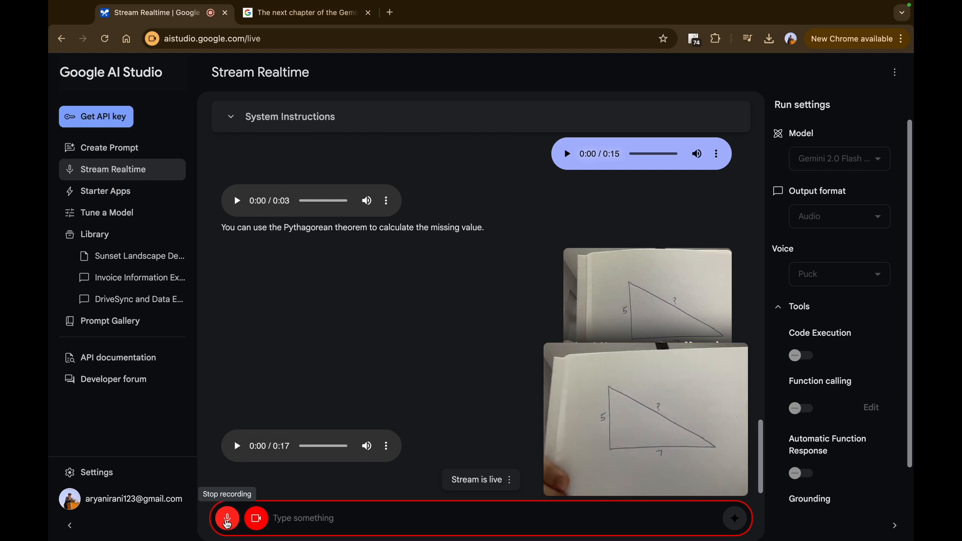
left_click(227, 517)
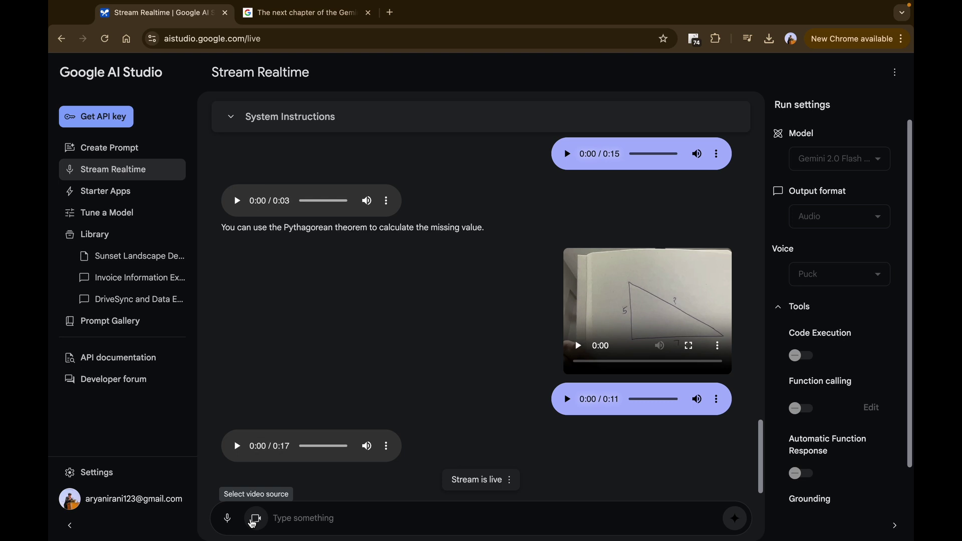
mouse_move(369, 144)
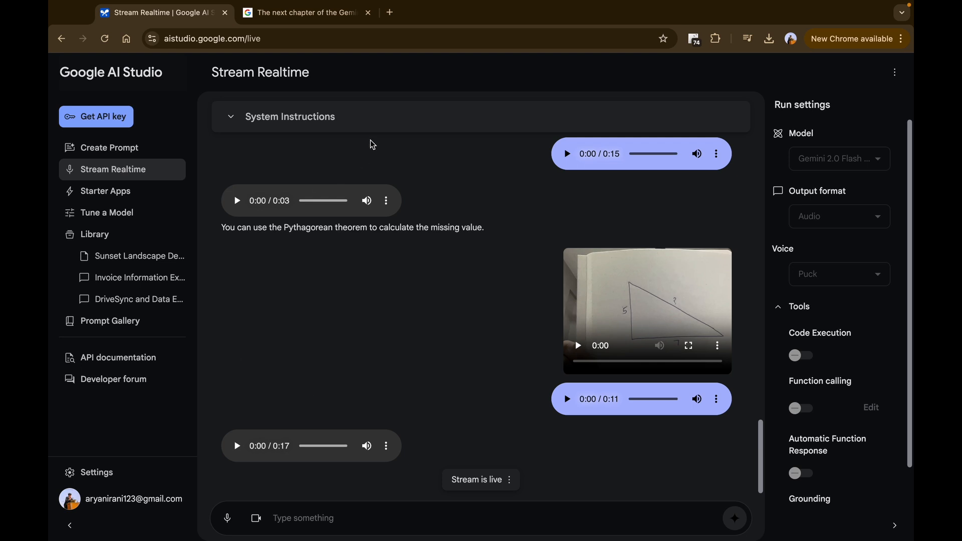
Share Screen 1 (entire screen) as the live stream's video source
left_click(256, 518)
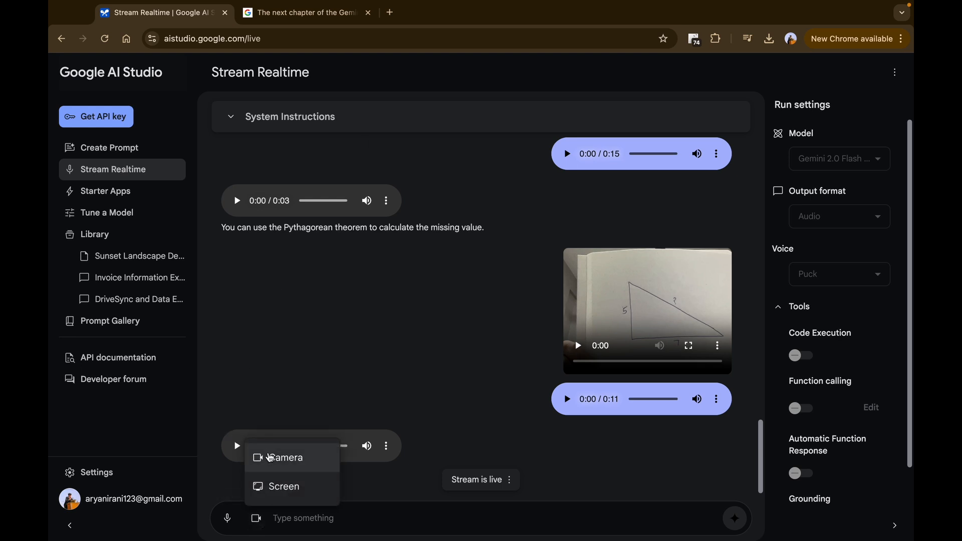
left_click(284, 457)
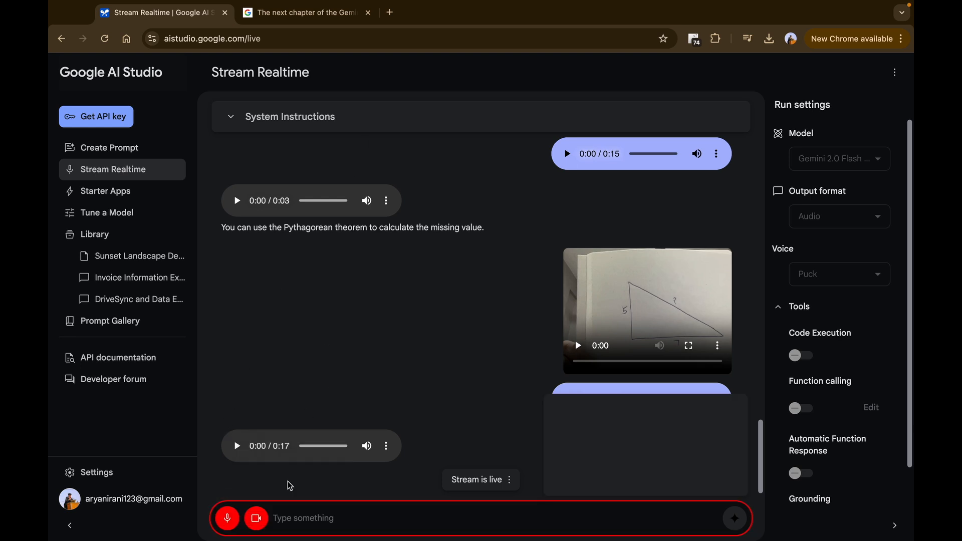
left_click(256, 517)
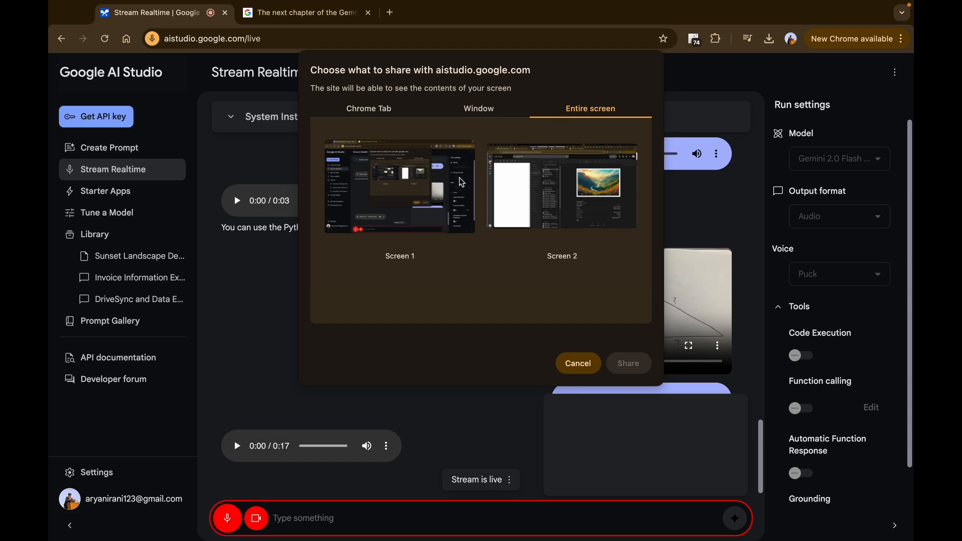
left_click(628, 363)
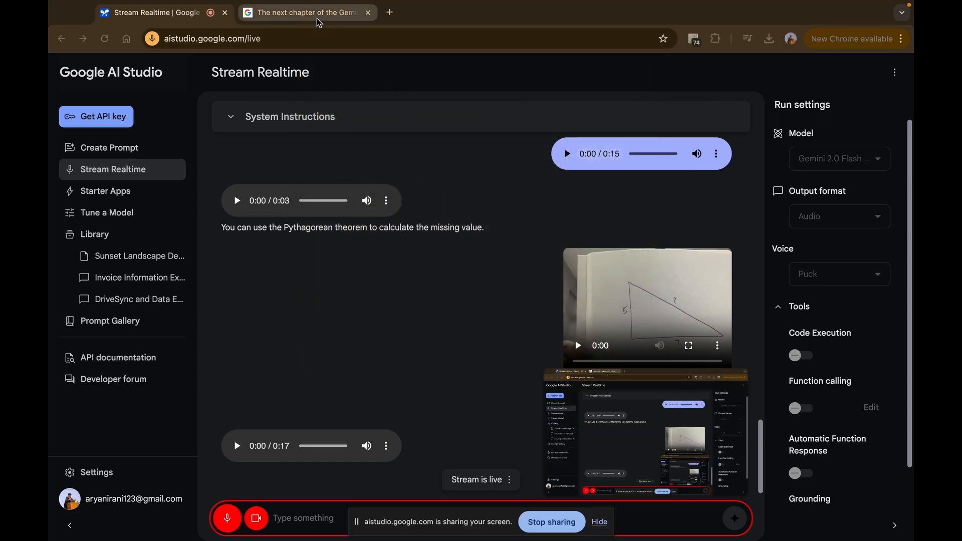
Show the highlighted 'Build with Gemini 2.0 Flash' blog heading and hear Gemini read it
left_click(303, 12)
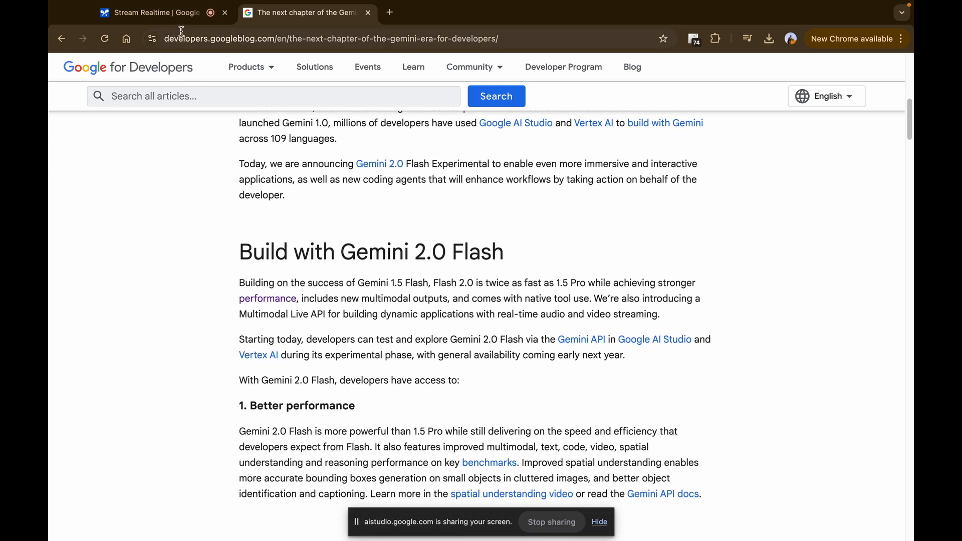
left_click(156, 12)
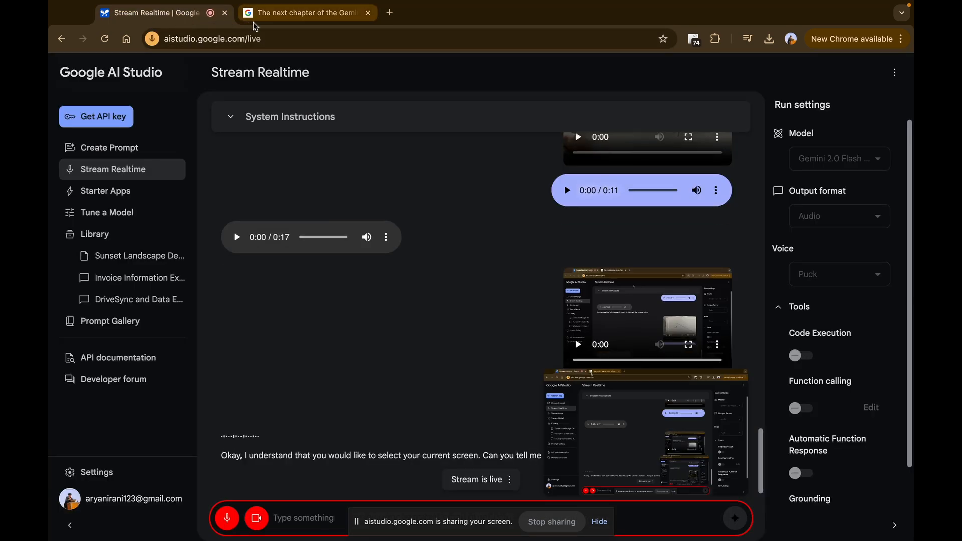
left_click(305, 12)
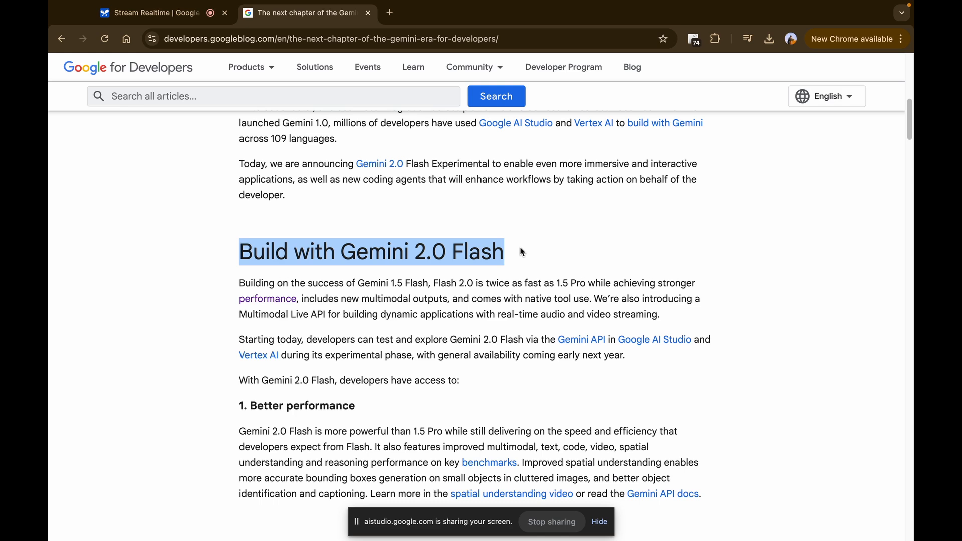
left_click(153, 12)
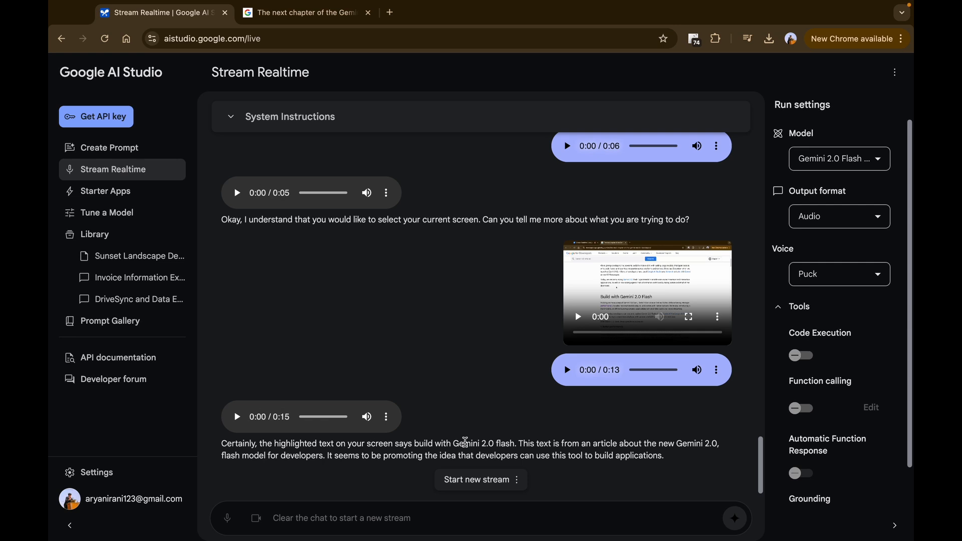
mouse_move(106, 213)
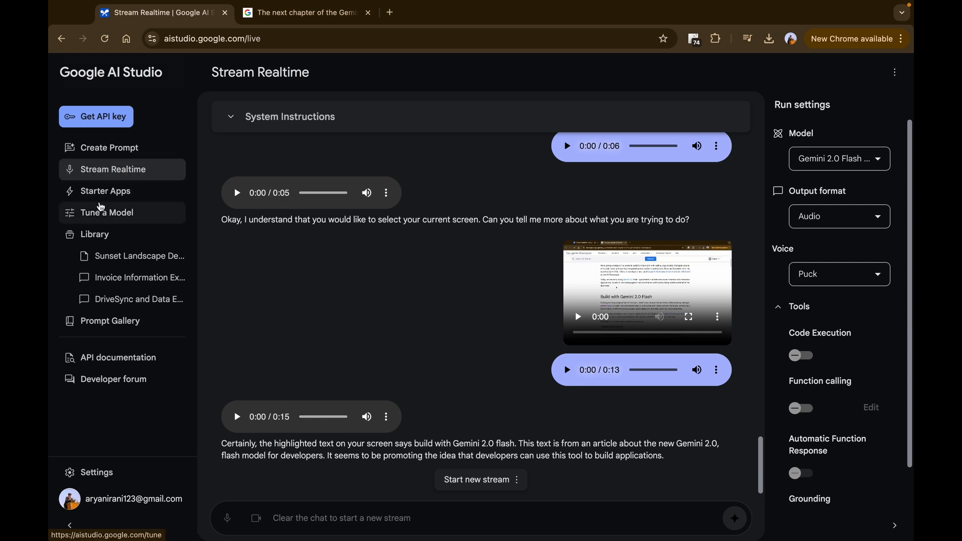
Open the Starter Apps gallery from the left sidebar
left_click(104, 191)
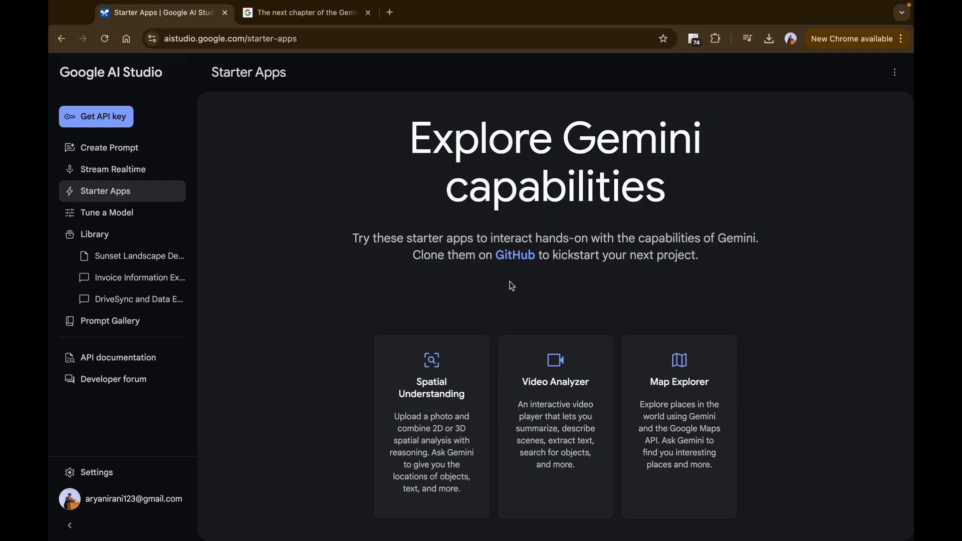
mouse_move(557, 287)
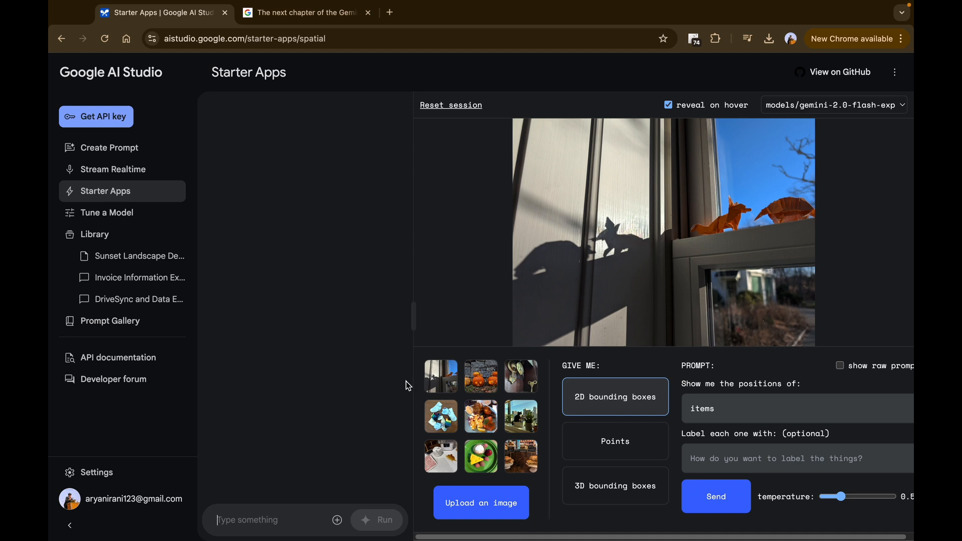
Upload livingroom.jpeg into the Spatial Understanding app
left_click(480, 503)
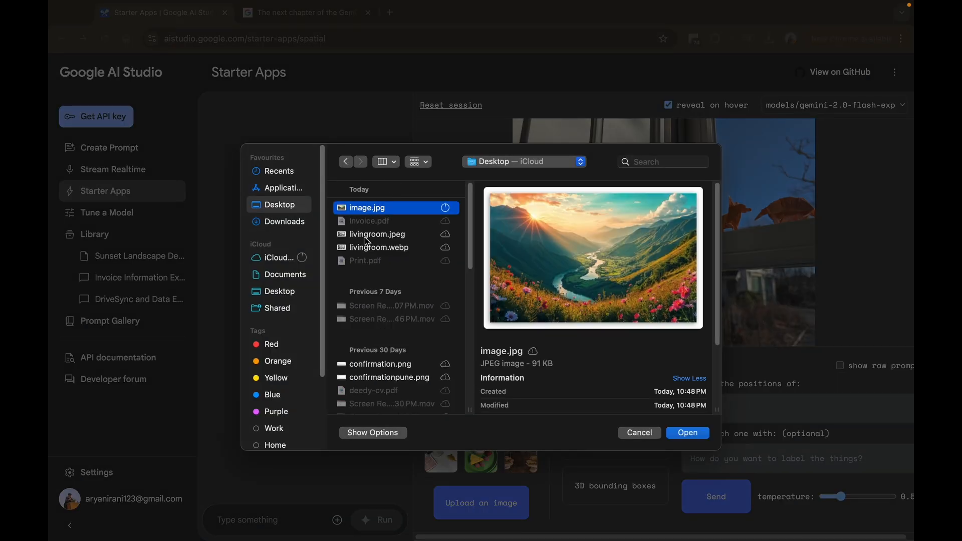
left_click(372, 234)
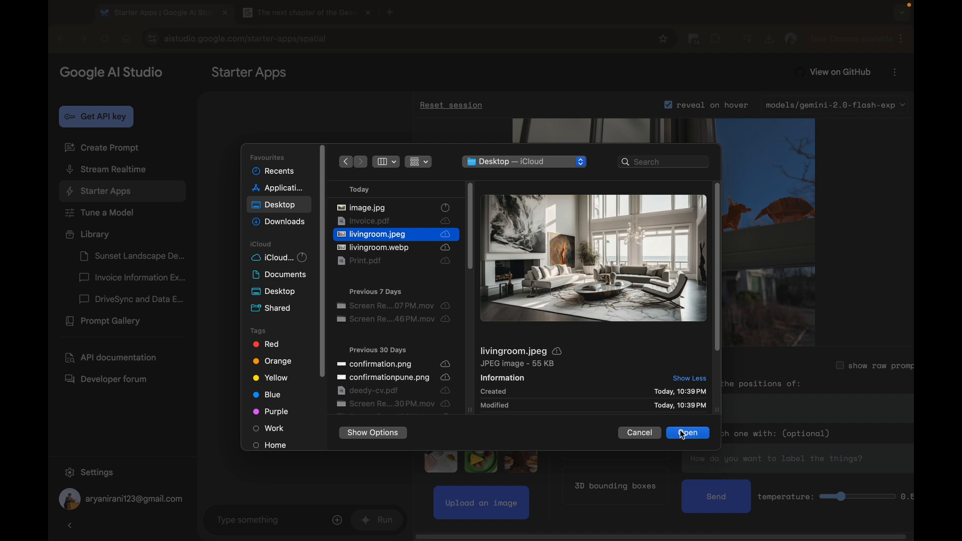
left_click(687, 432)
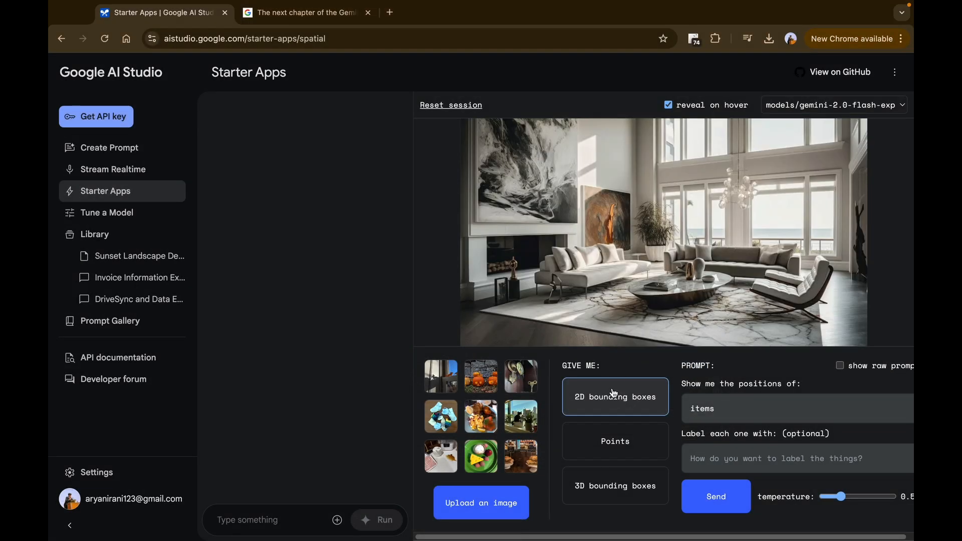
mouse_move(721, 396)
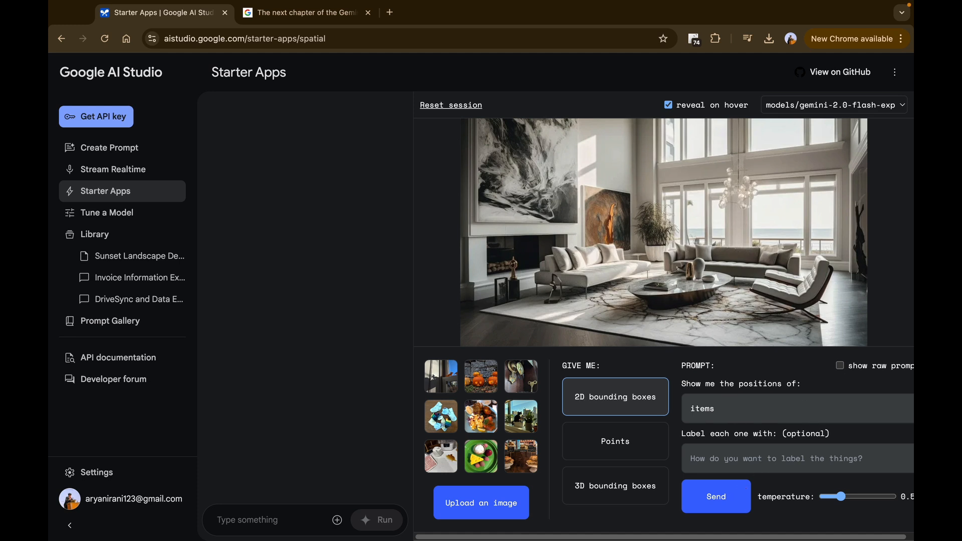
Detect 'items' as 2D bounding boxes, then view the available models
left_click(715, 496)
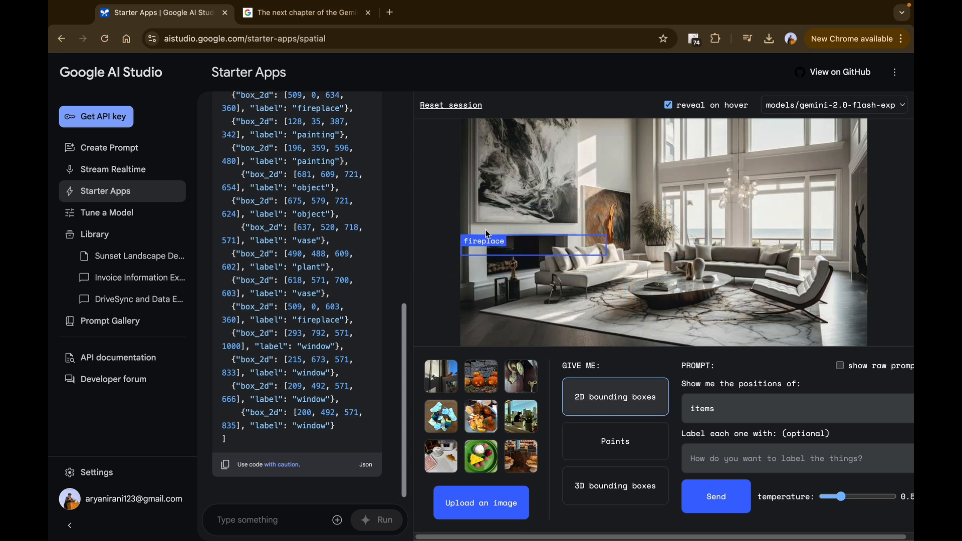
mouse_move(670, 292)
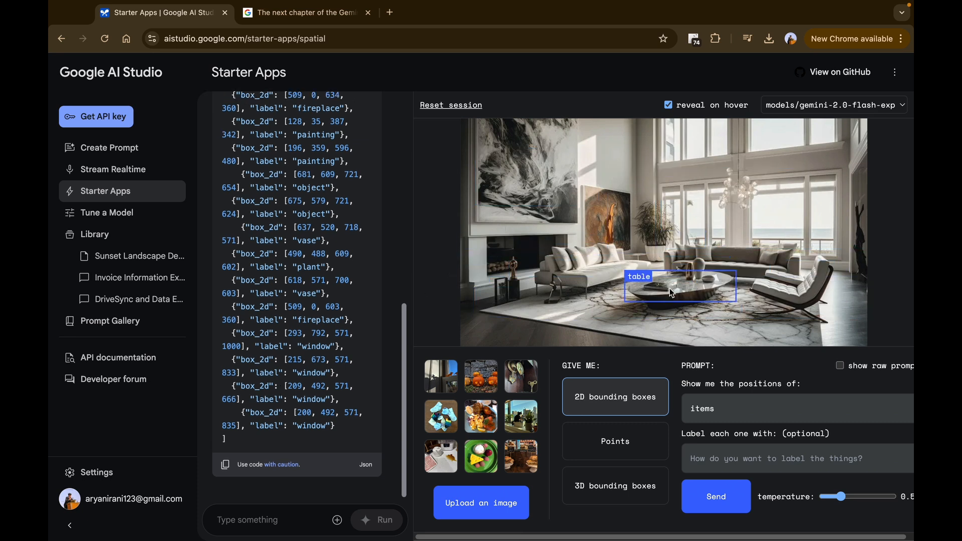
mouse_move(759, 289)
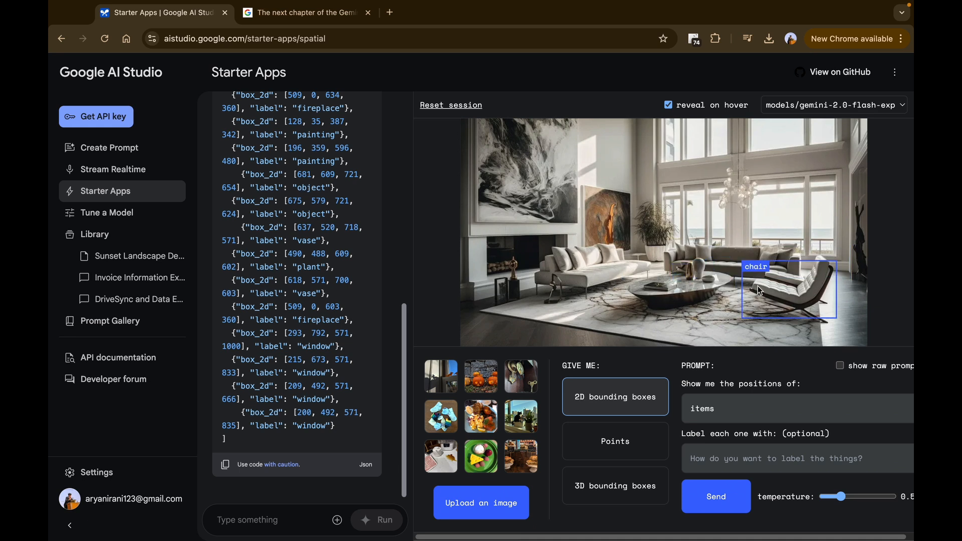
mouse_move(795, 211)
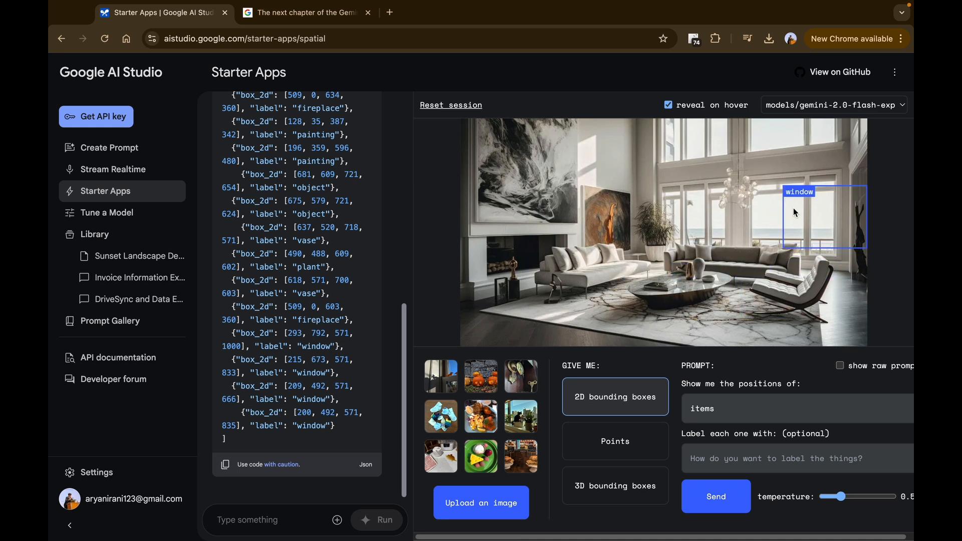
mouse_move(740, 193)
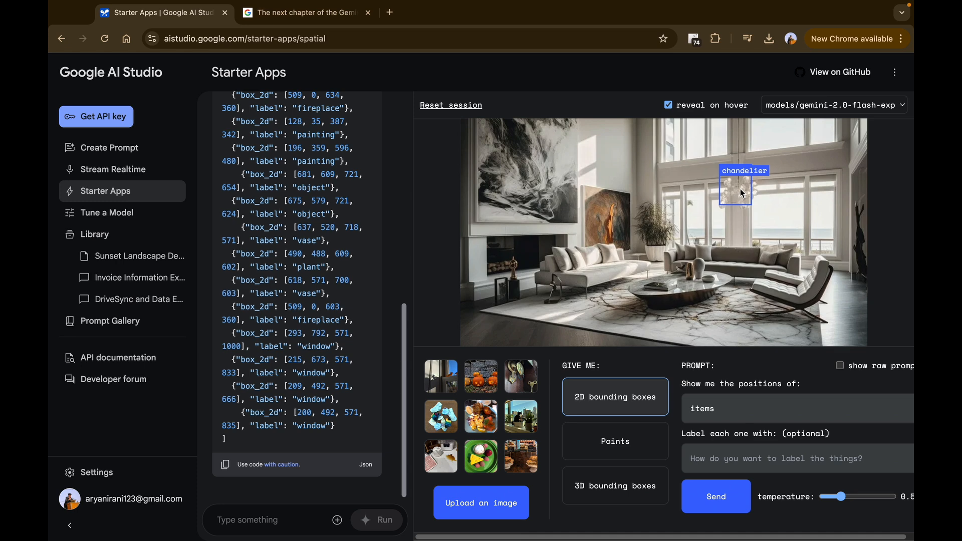
mouse_move(512, 235)
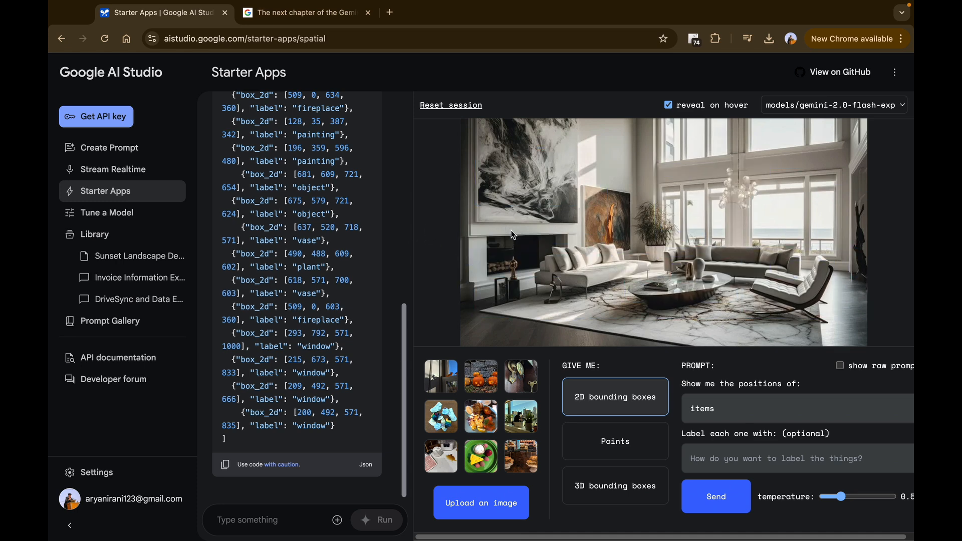
left_click(832, 105)
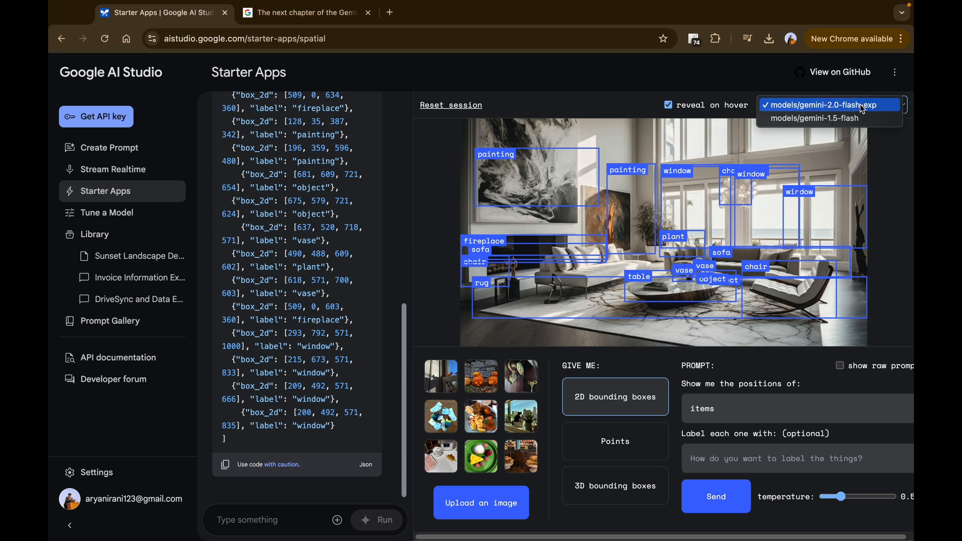
mouse_move(809, 109)
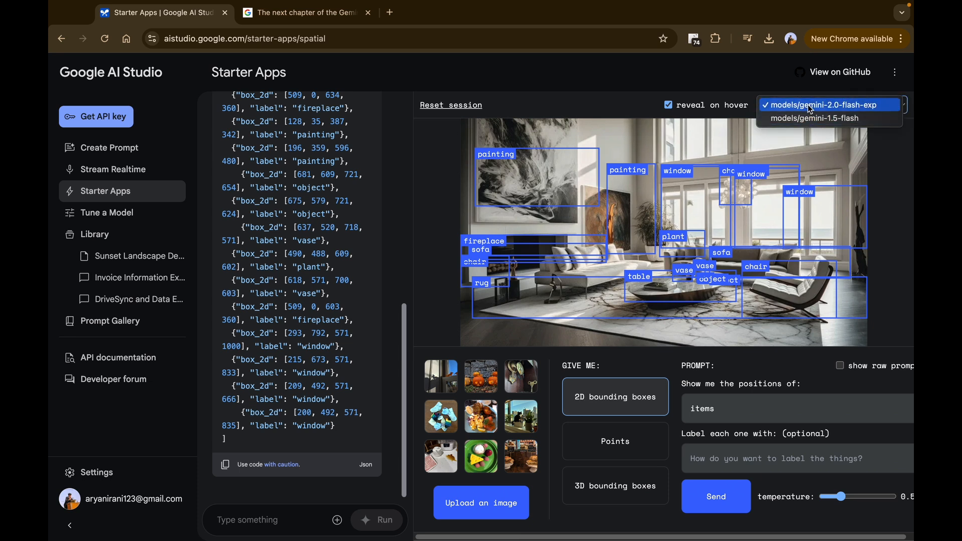
mouse_move(779, 90)
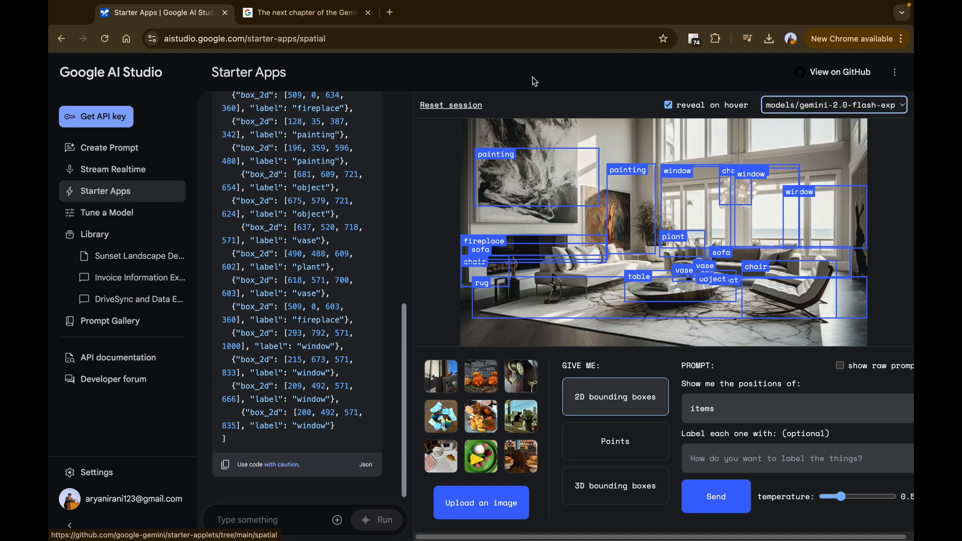
Browse the spatial applet's source on GitHub, then return to the AI Studio tab
left_click(839, 71)
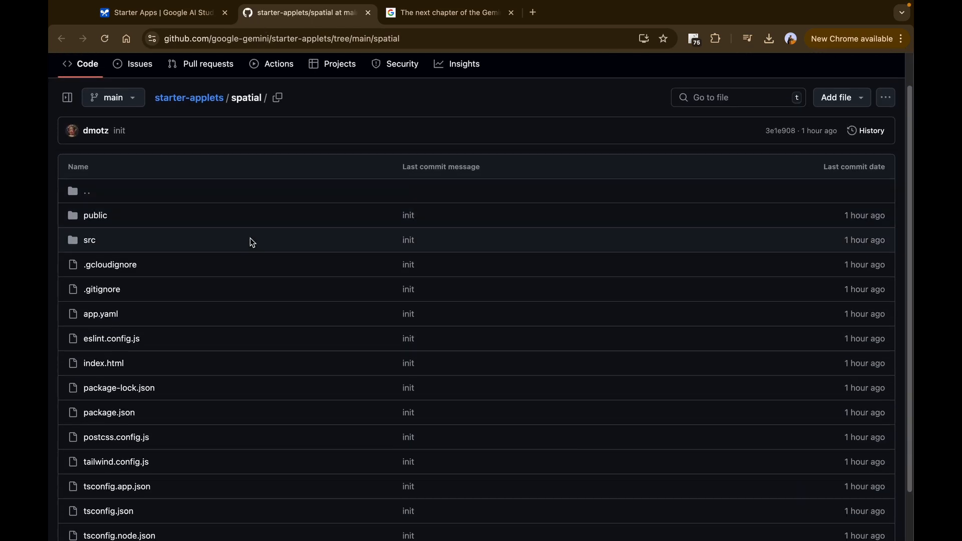
scroll("up", 3)
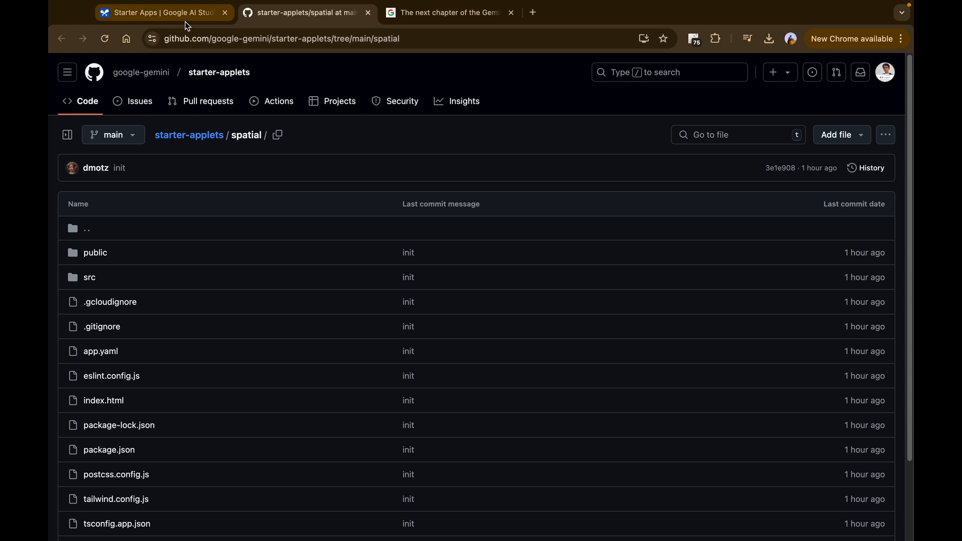
left_click(159, 12)
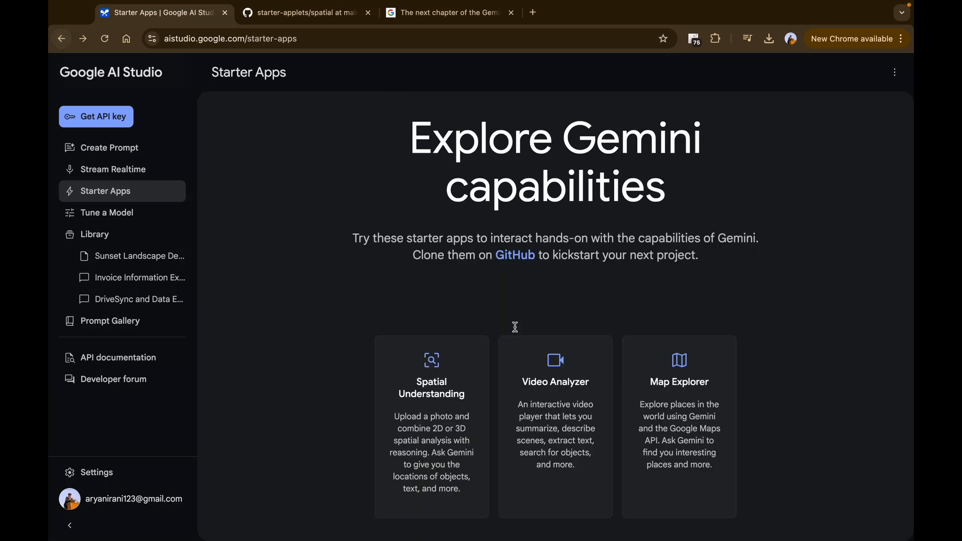
Open the Video Analyzer card on the Starter Apps page
left_click(554, 426)
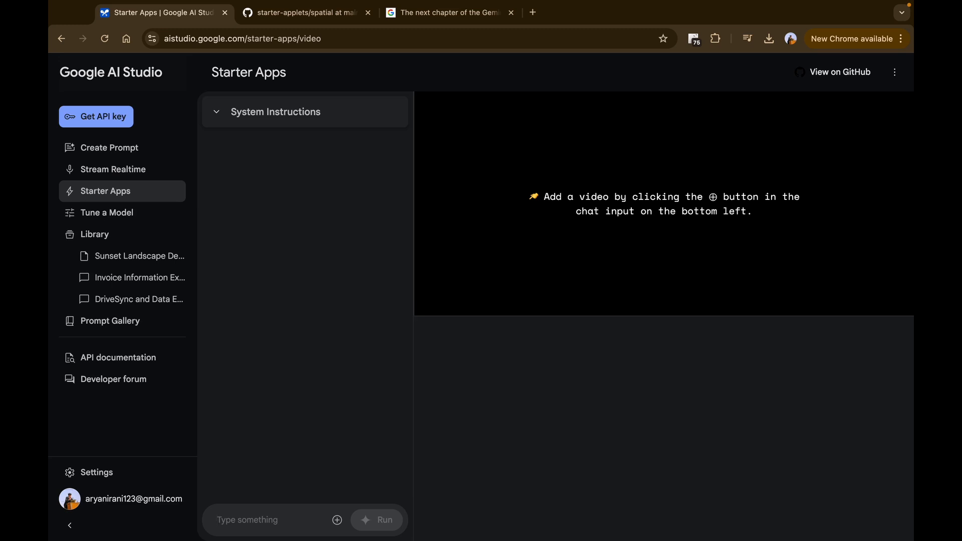
mouse_move(337, 519)
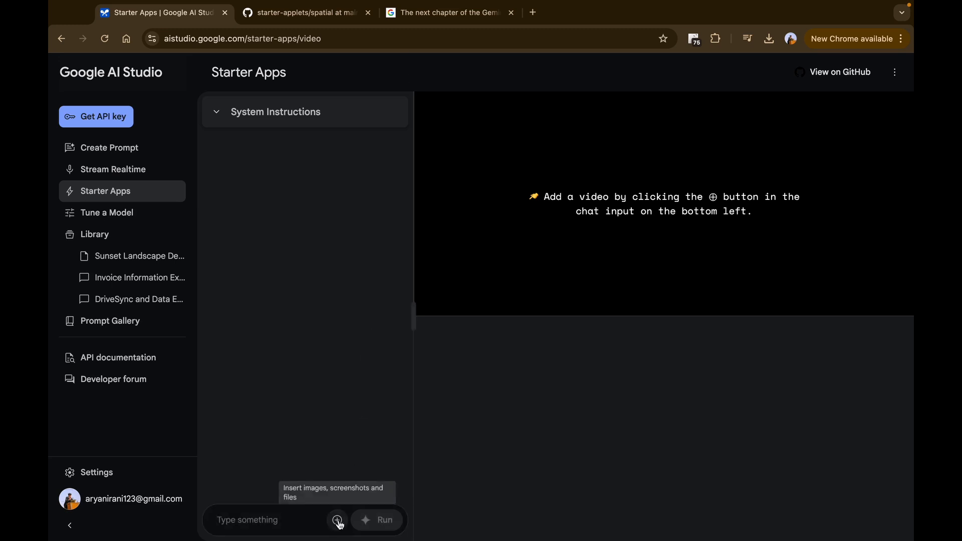
Upload videoplayback (2).mp4 from Downloads into the Video Analyzer
left_click(336, 519)
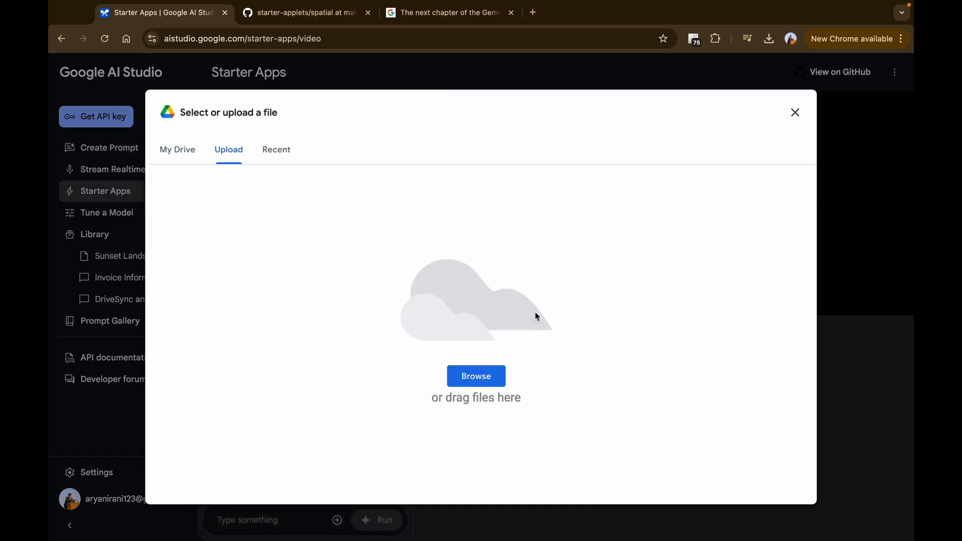
left_click(476, 376)
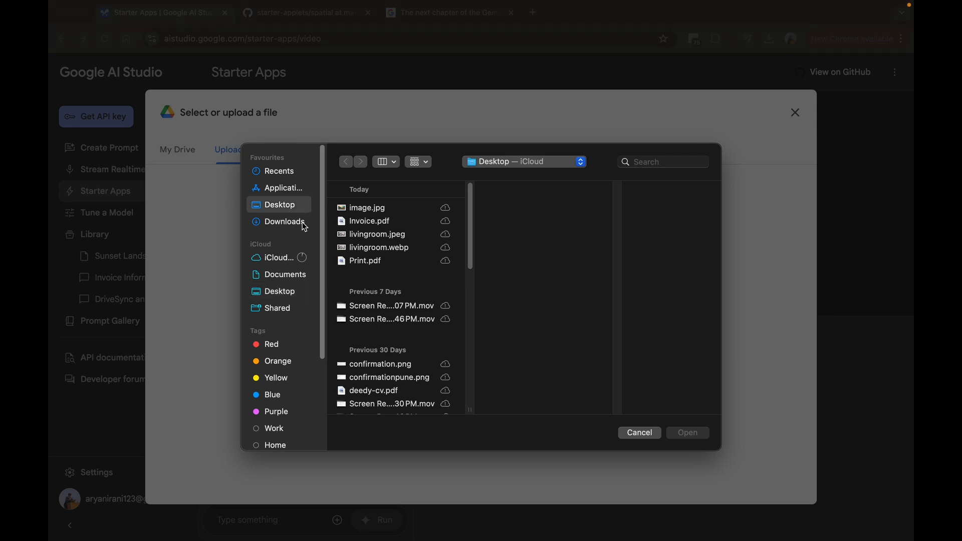
left_click(284, 222)
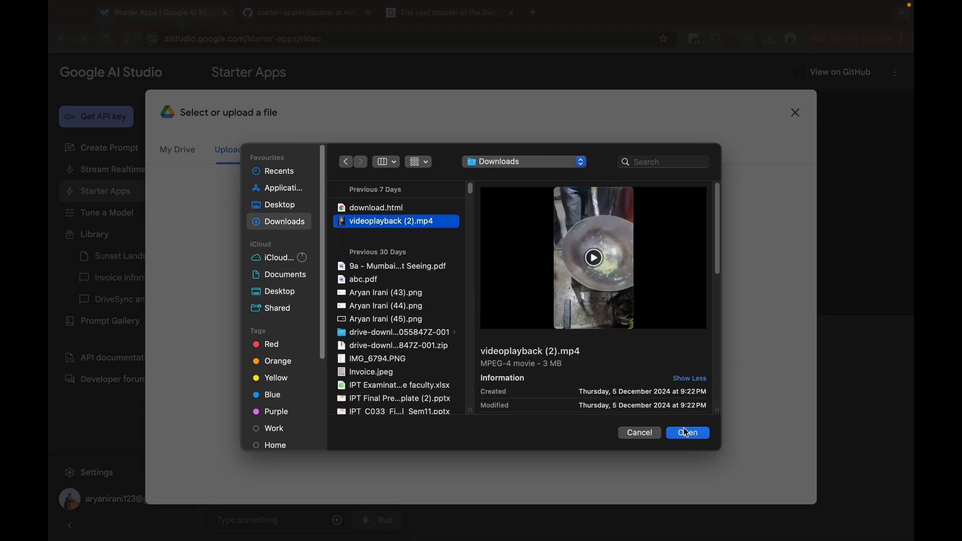
left_click(687, 432)
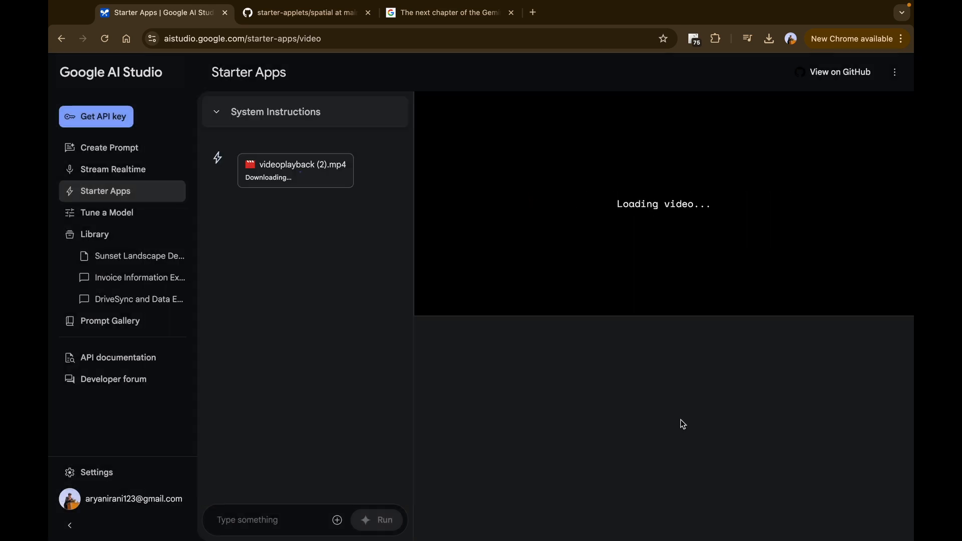
mouse_move(396, 348)
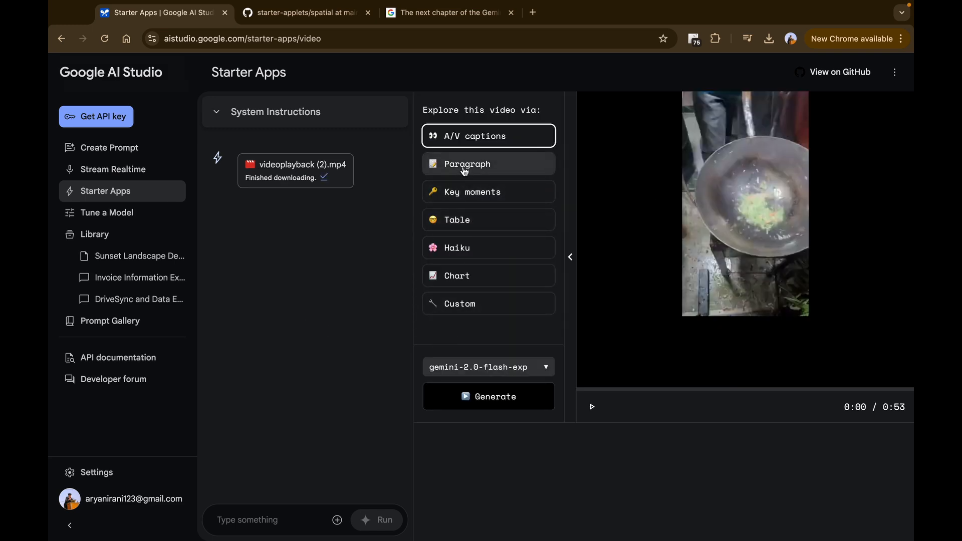
Generate a Paragraph summary of the fried rice video
left_click(487, 163)
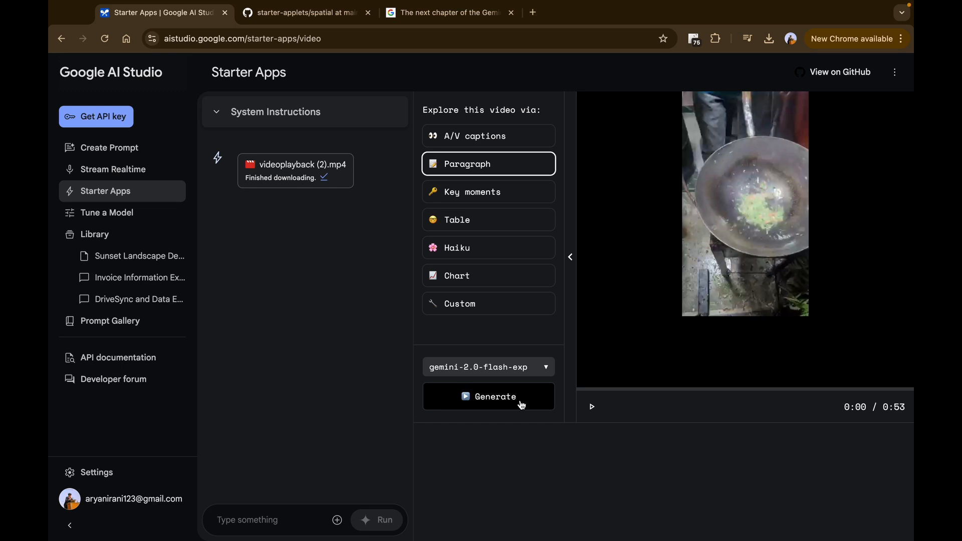
left_click(487, 396)
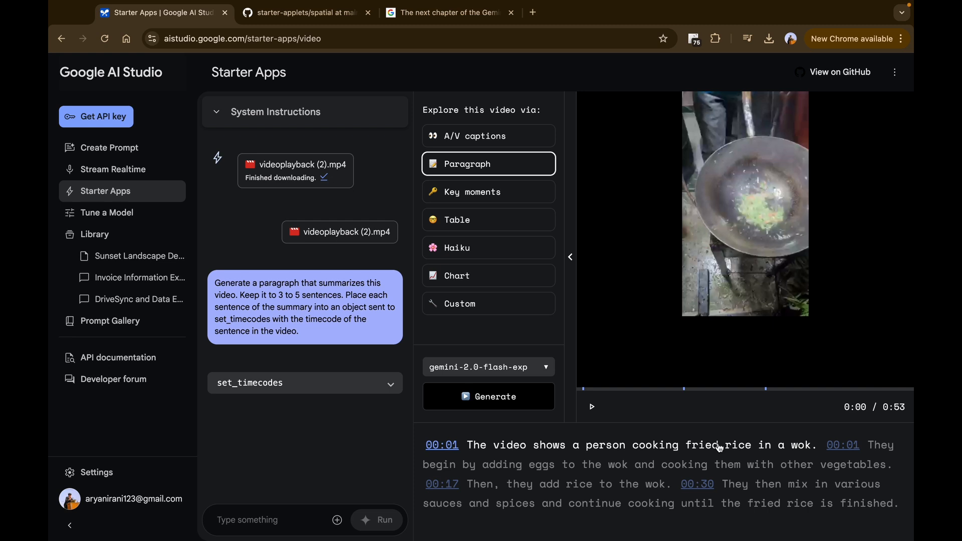
mouse_move(801, 437)
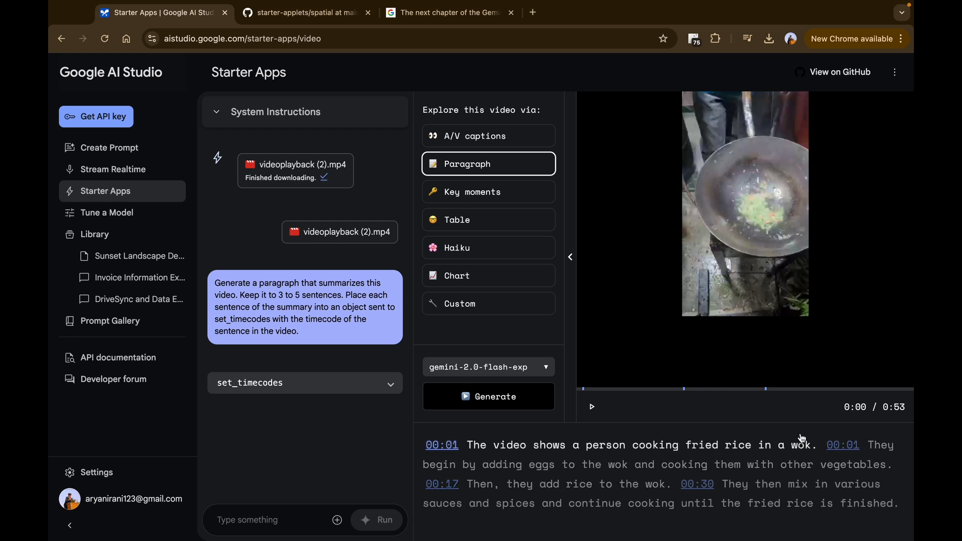
mouse_move(425, 213)
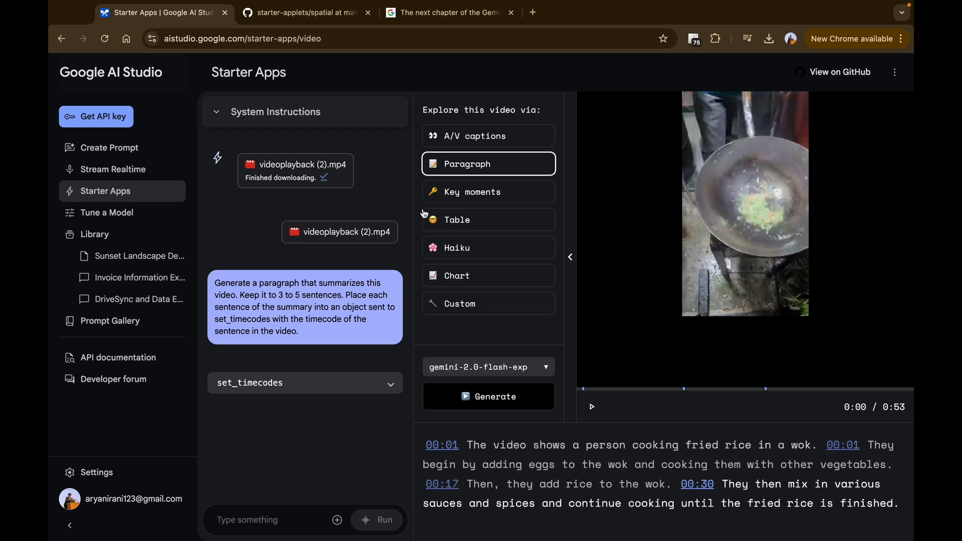
Generate Key moments for the fried rice video and scroll through the timestamped list
left_click(488, 191)
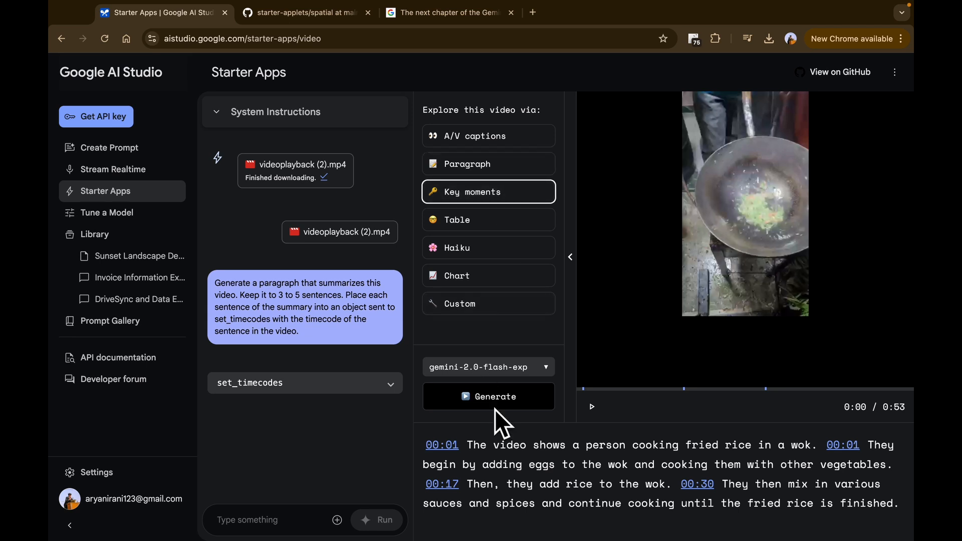
left_click(487, 397)
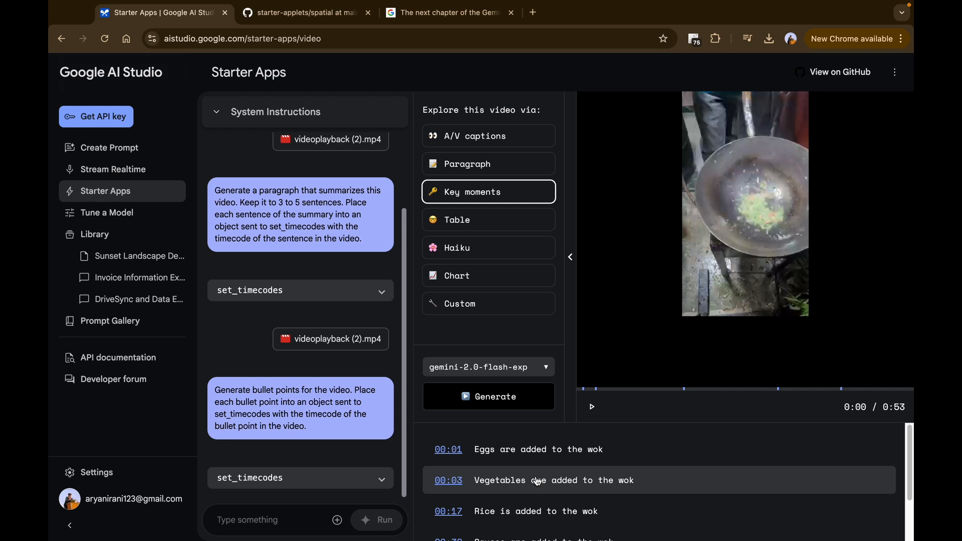
mouse_move(637, 462)
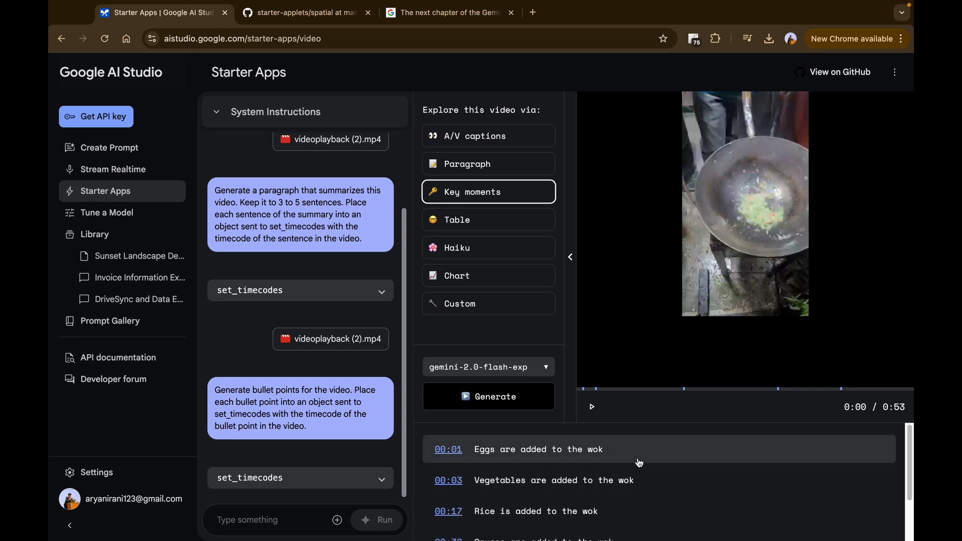
scroll("down", 3)
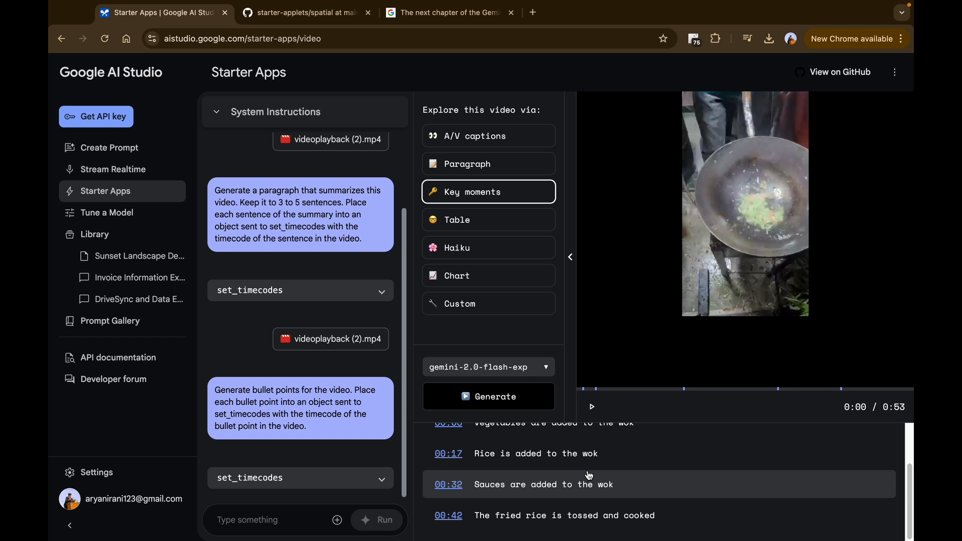
Try the A/V captions and Custom options, then go back to the Starter Apps gallery
left_click(487, 135)
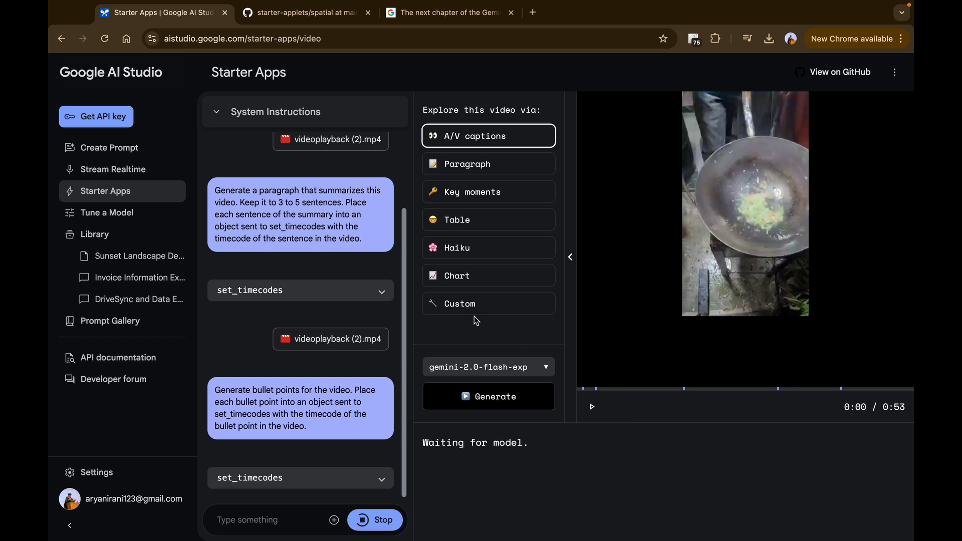
left_click(459, 303)
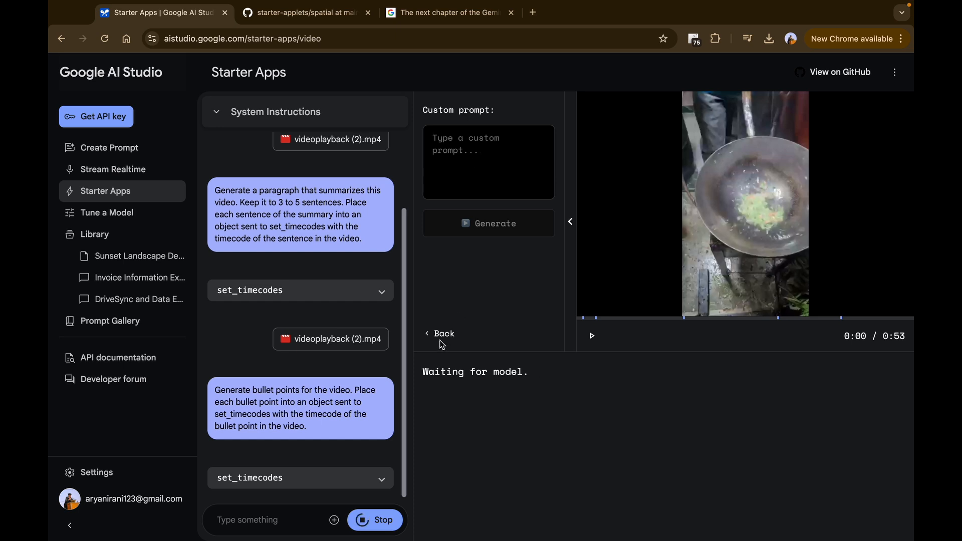
left_click(440, 333)
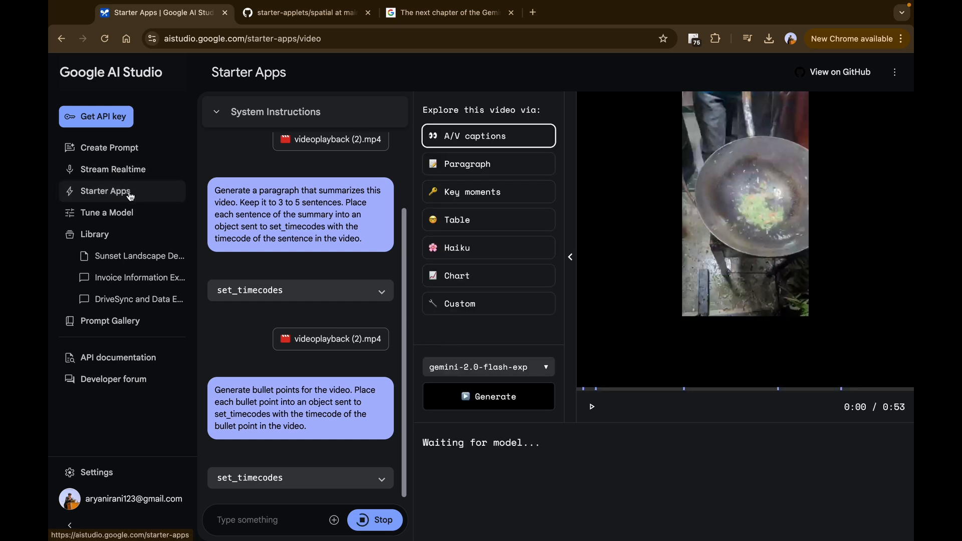
left_click(105, 190)
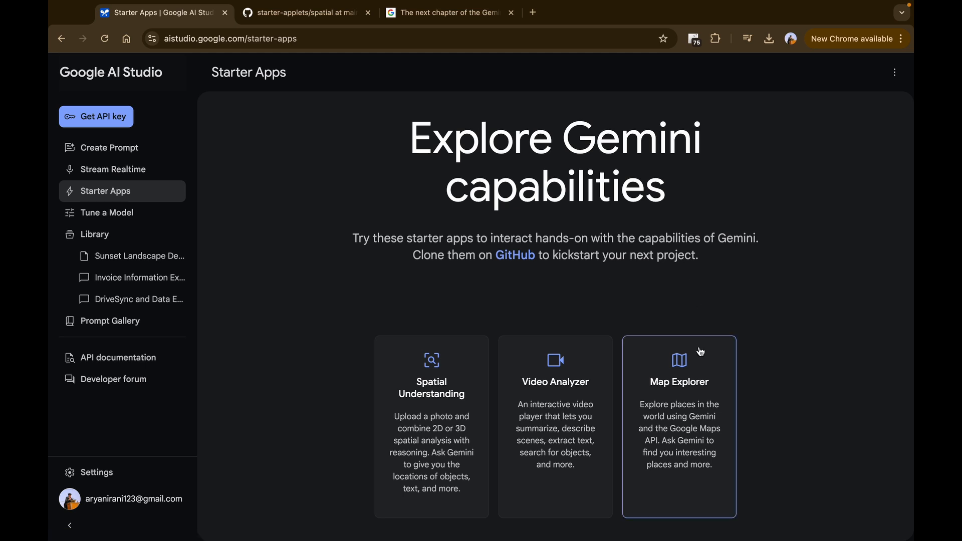
Open Map Explorer and ask for somewhere really cold, showing Oymyakon, Russia
left_click(677, 426)
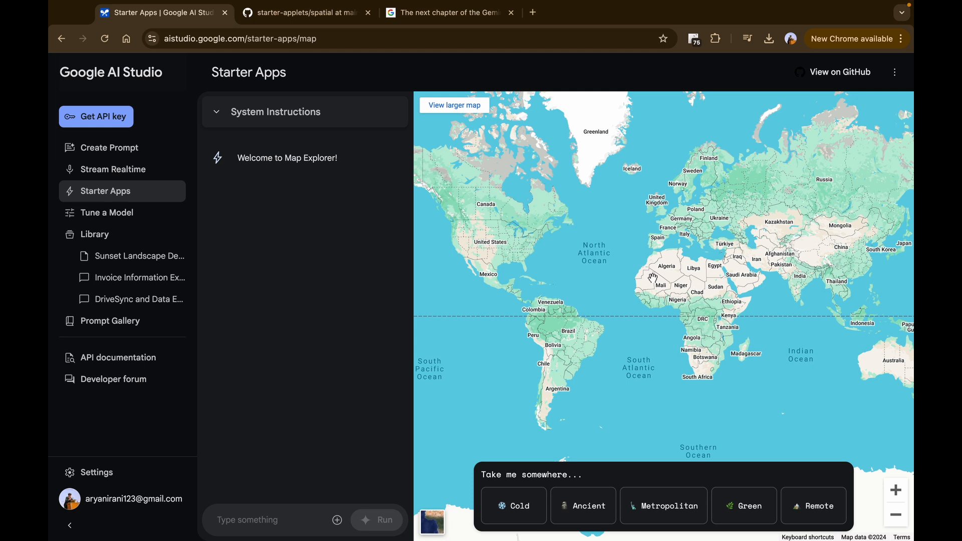
mouse_move(529, 491)
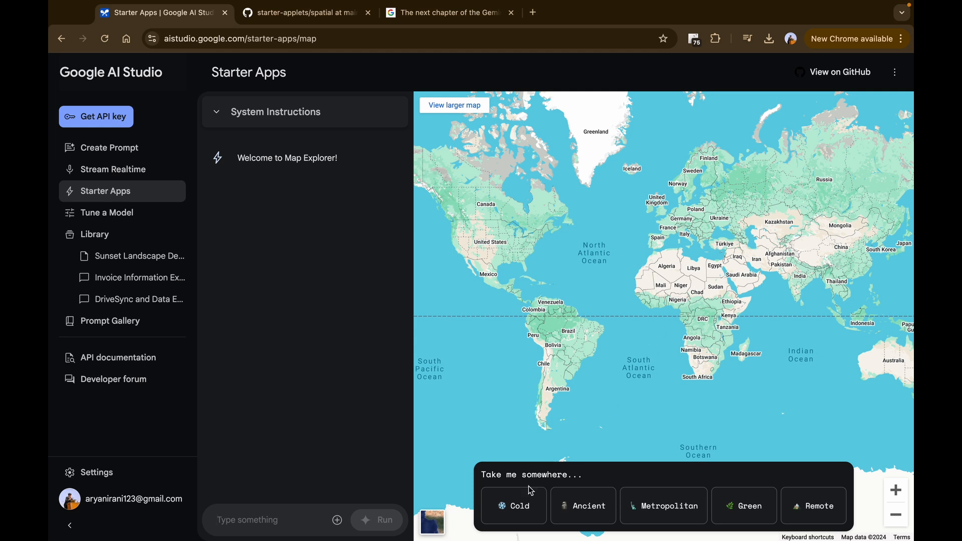
left_click(513, 505)
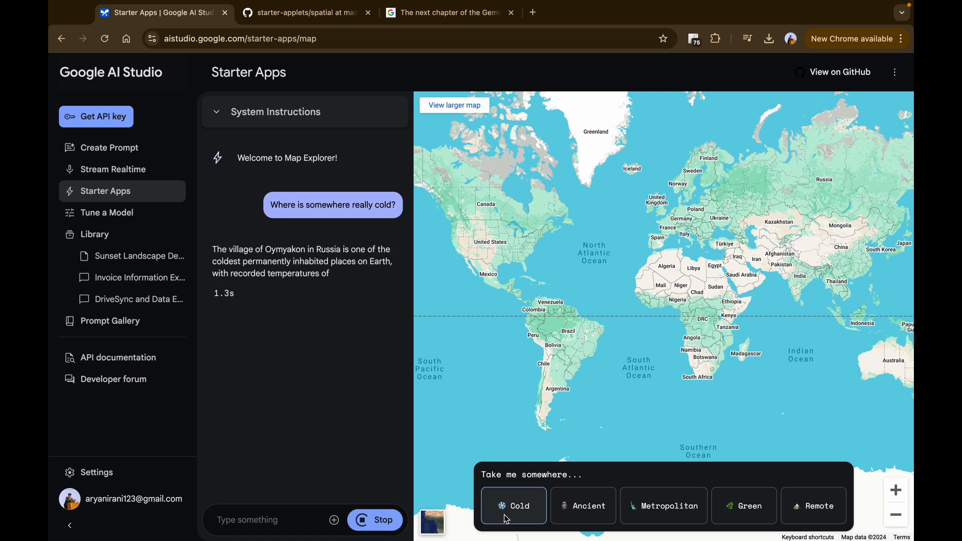
left_click(514, 505)
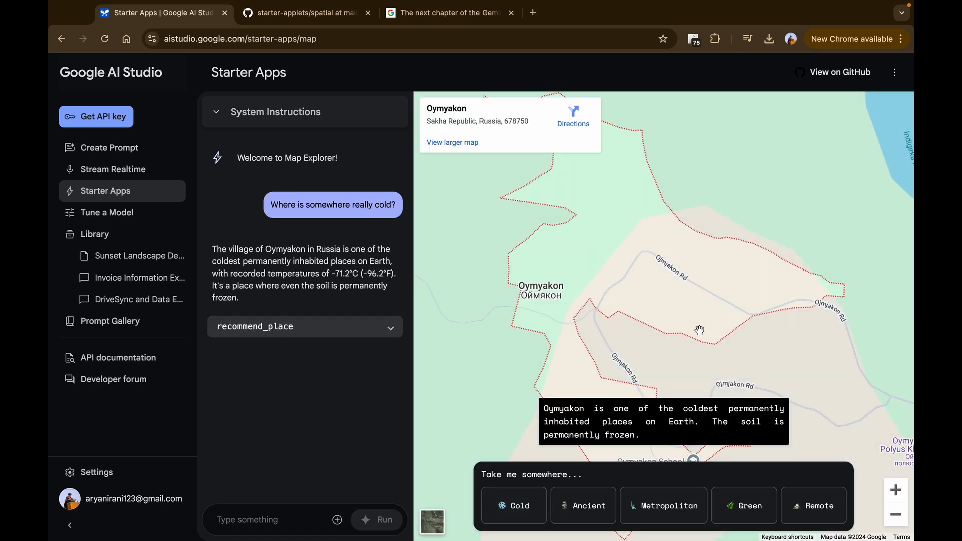
left_click(264, 519)
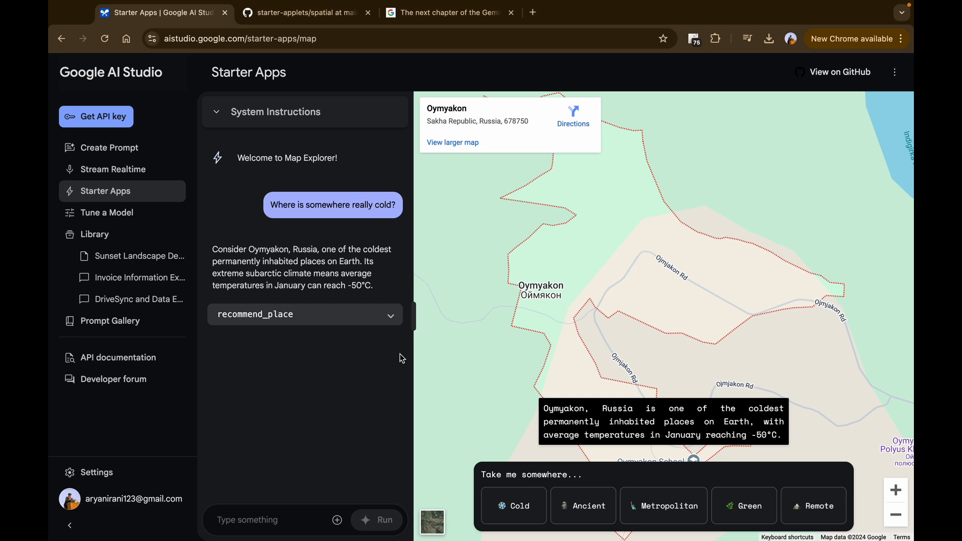
mouse_move(155, 86)
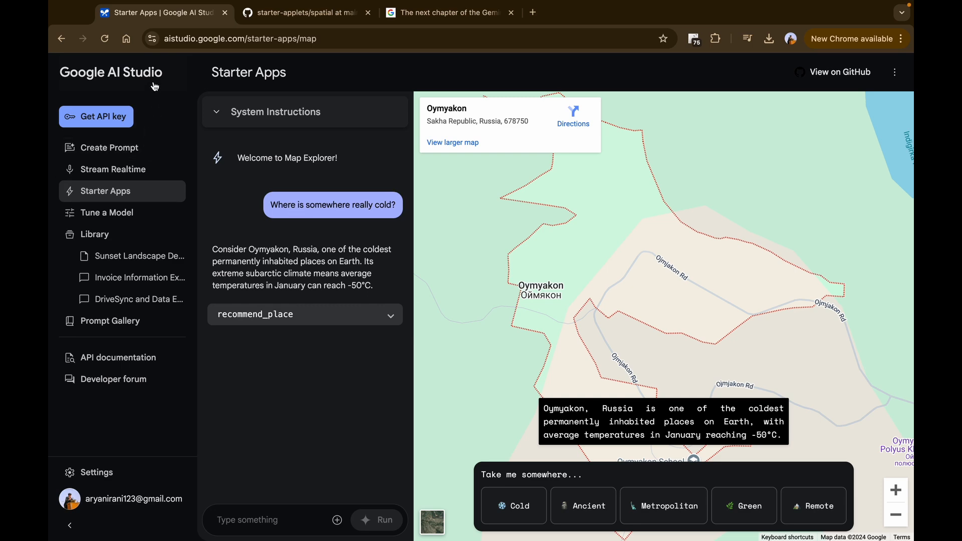
Visit a new blank prompt and Stream Realtime before returning to Starter Apps
left_click(110, 148)
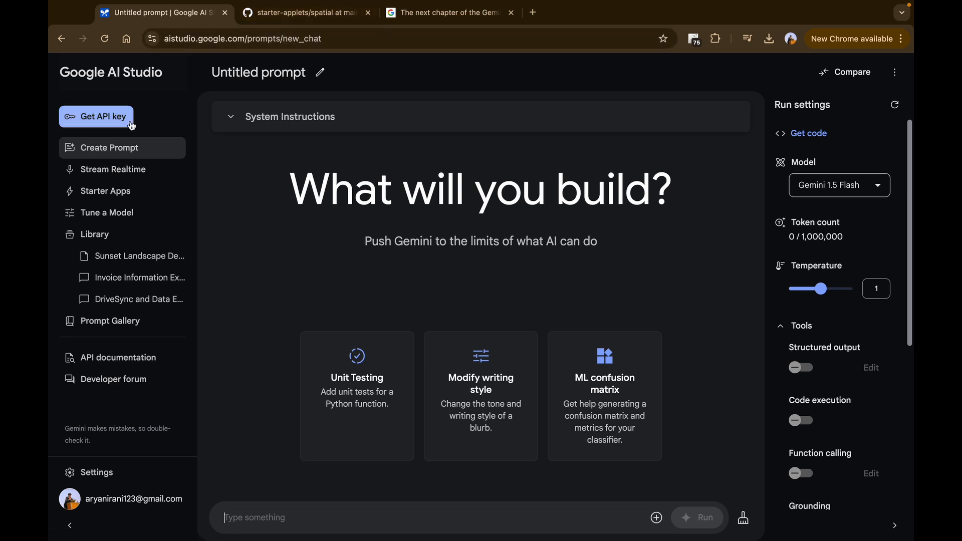
mouse_move(328, 162)
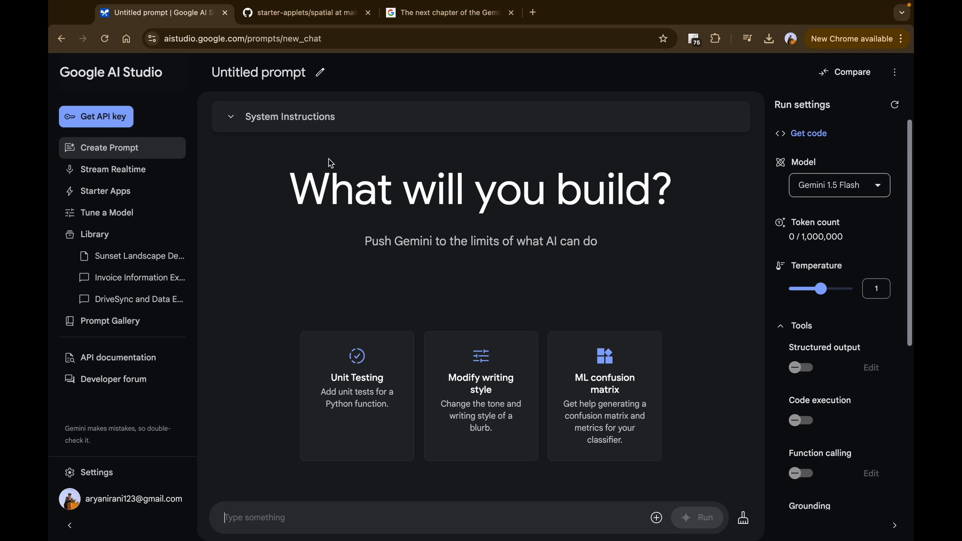
mouse_move(181, 199)
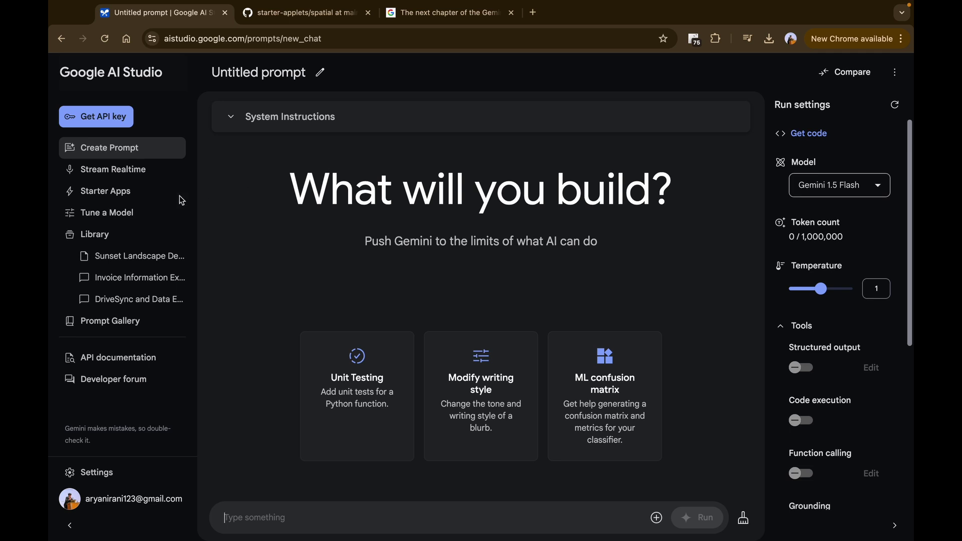
left_click(113, 169)
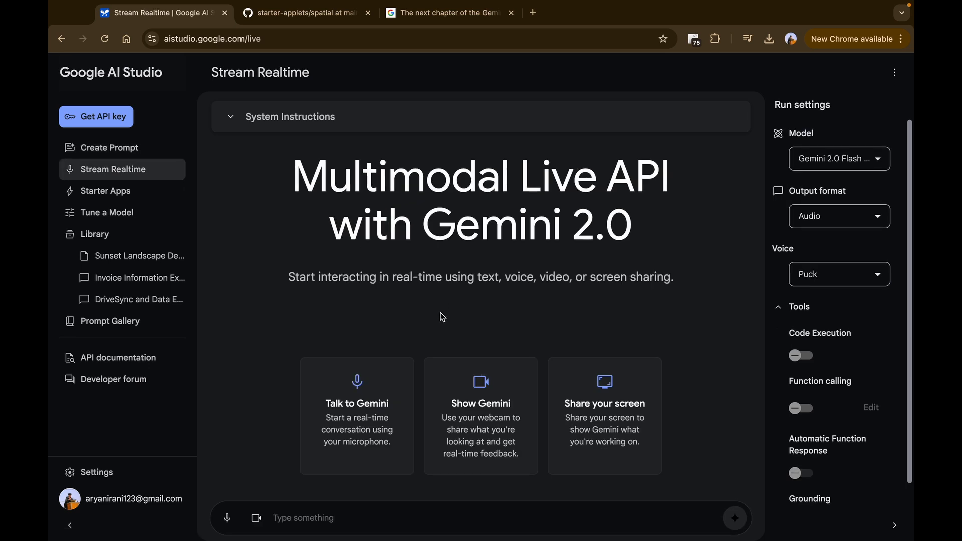
mouse_move(481, 399)
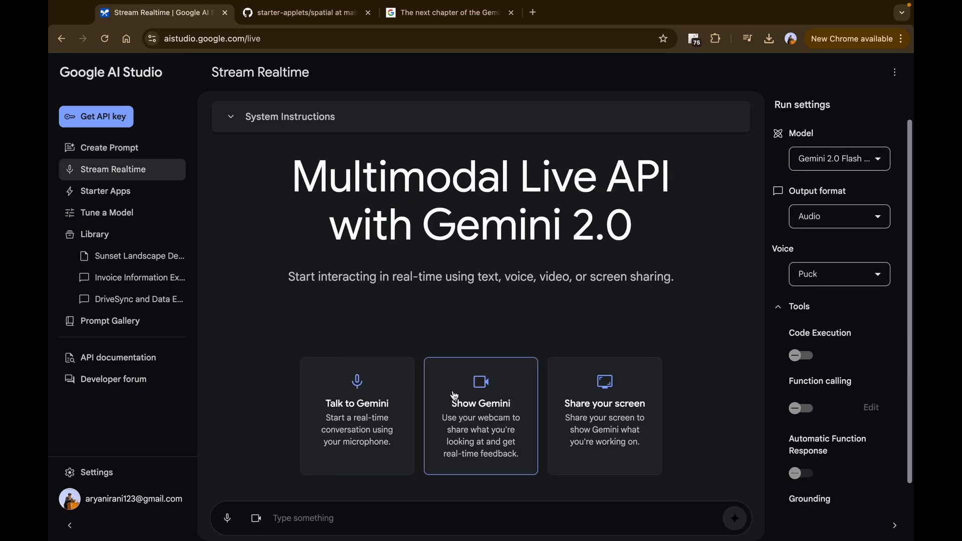
mouse_move(157, 191)
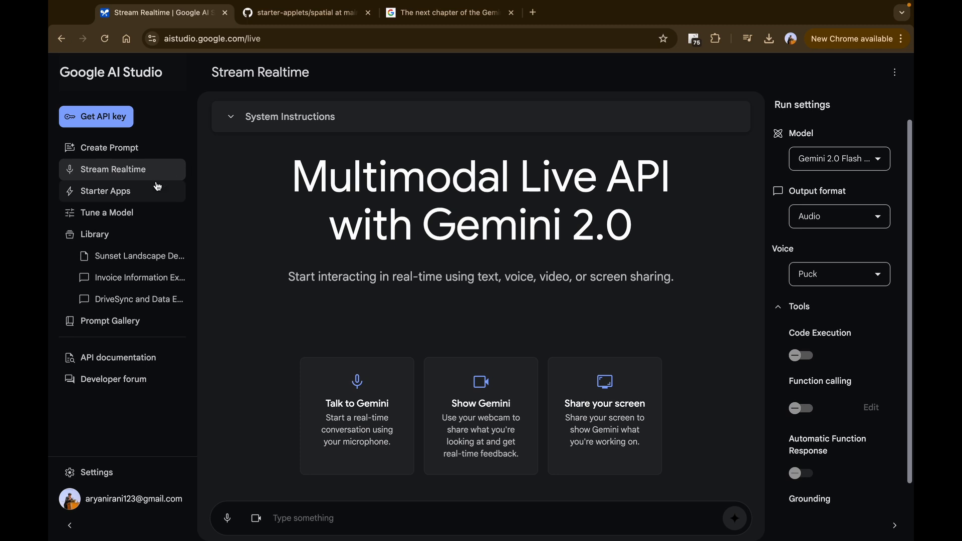
left_click(104, 190)
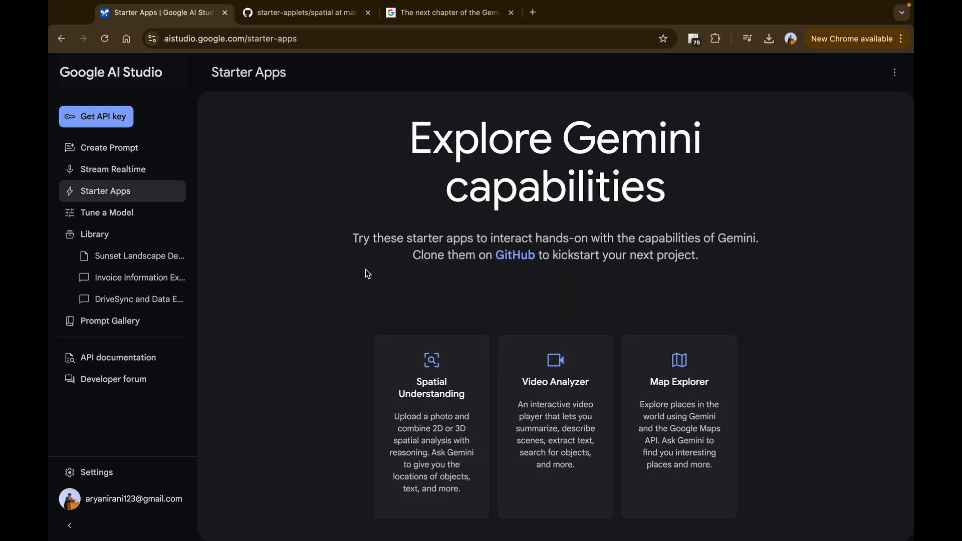